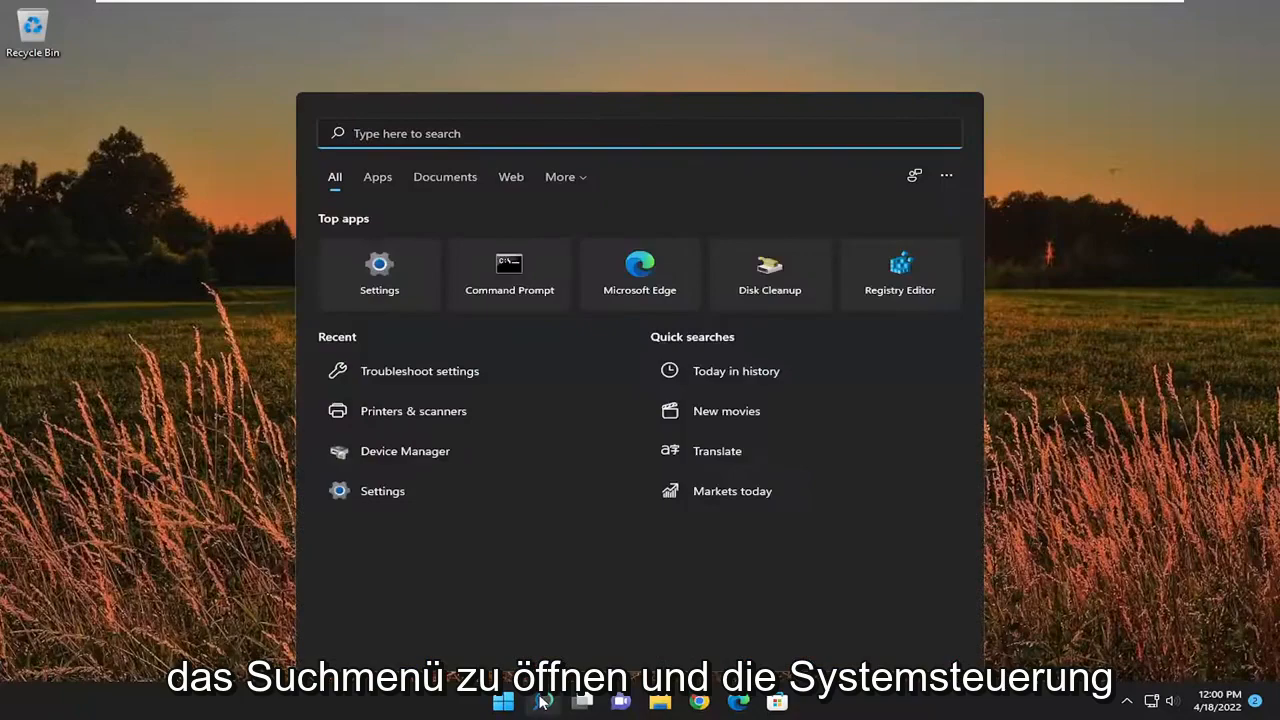
Search for 'control panel' and launch Control Panel from the results
type("control panel")
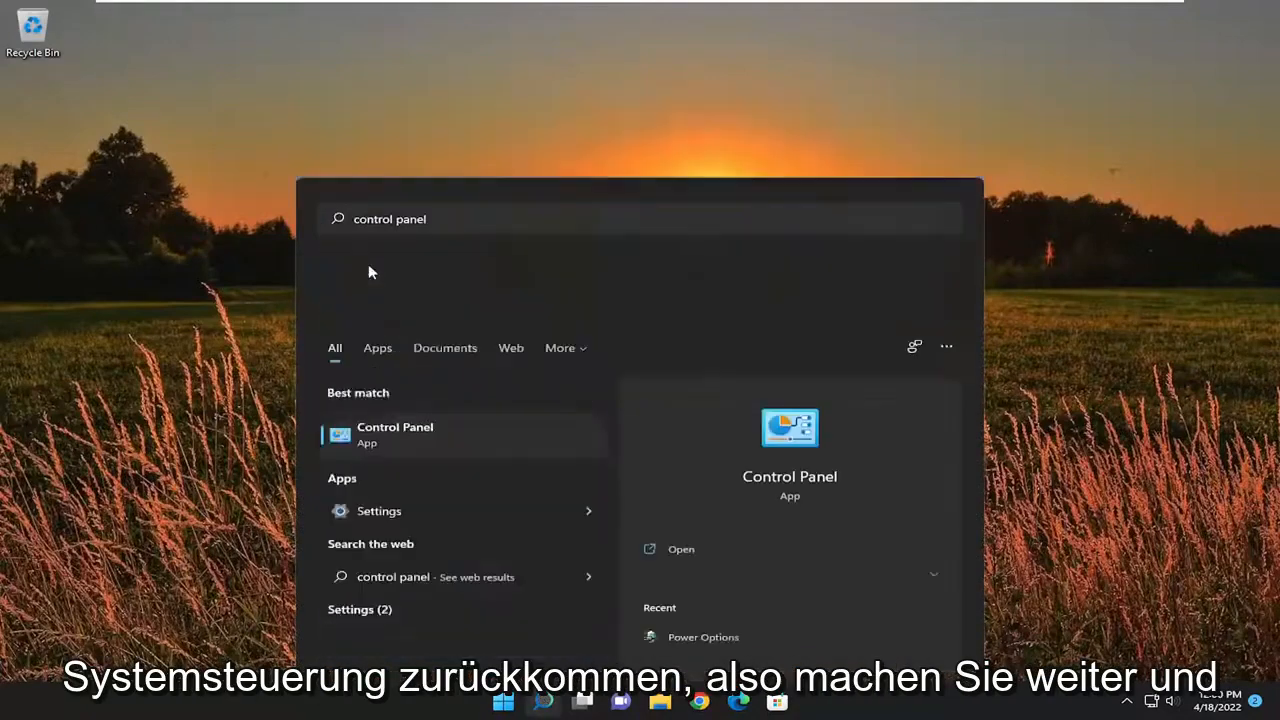
left_click(1088, 168)
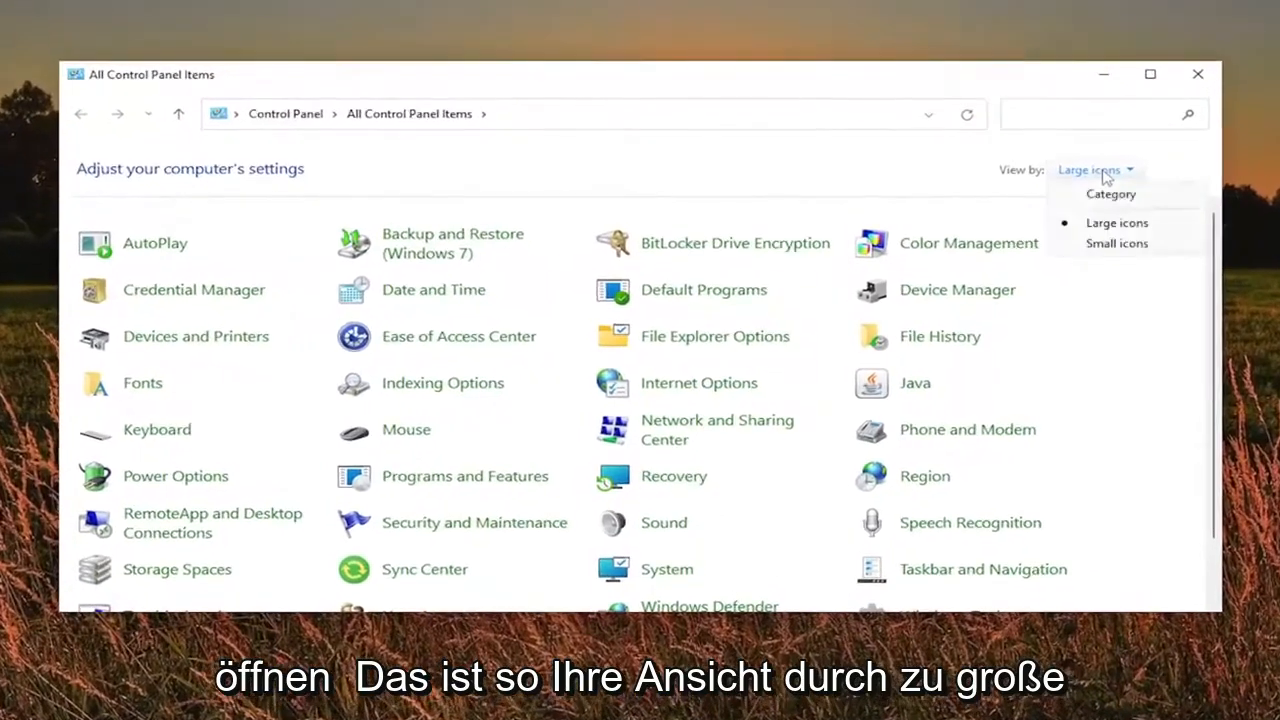
In Mouse Properties, apply Use Default on the Pointers page and review the Hardware and Buttons pages
left_click(1116, 222)
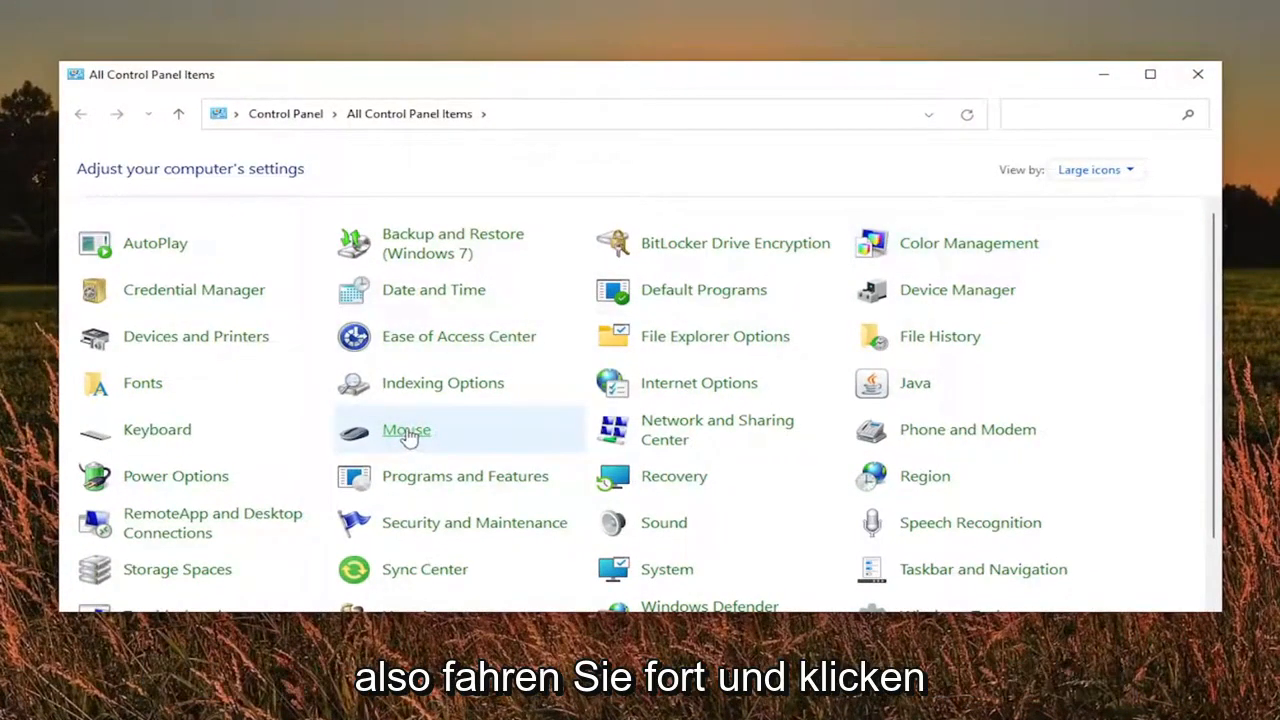
left_click(406, 428)
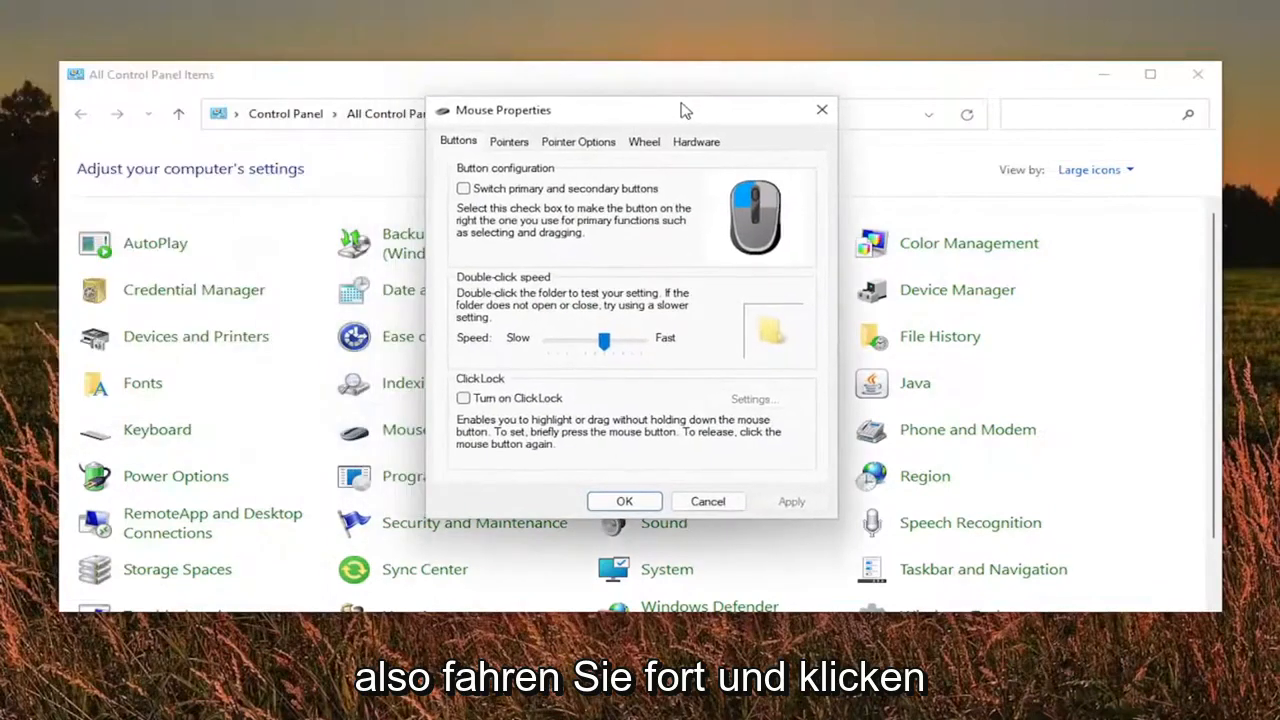
left_click(508, 140)
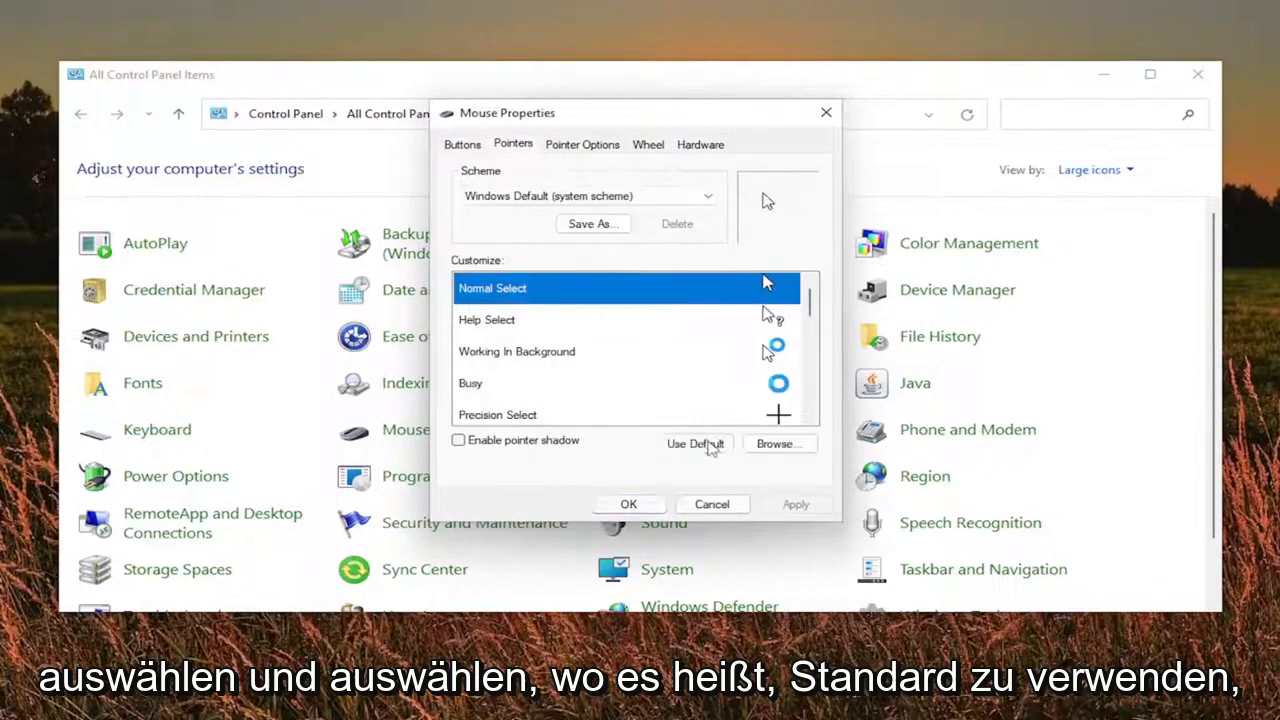
left_click(582, 144)
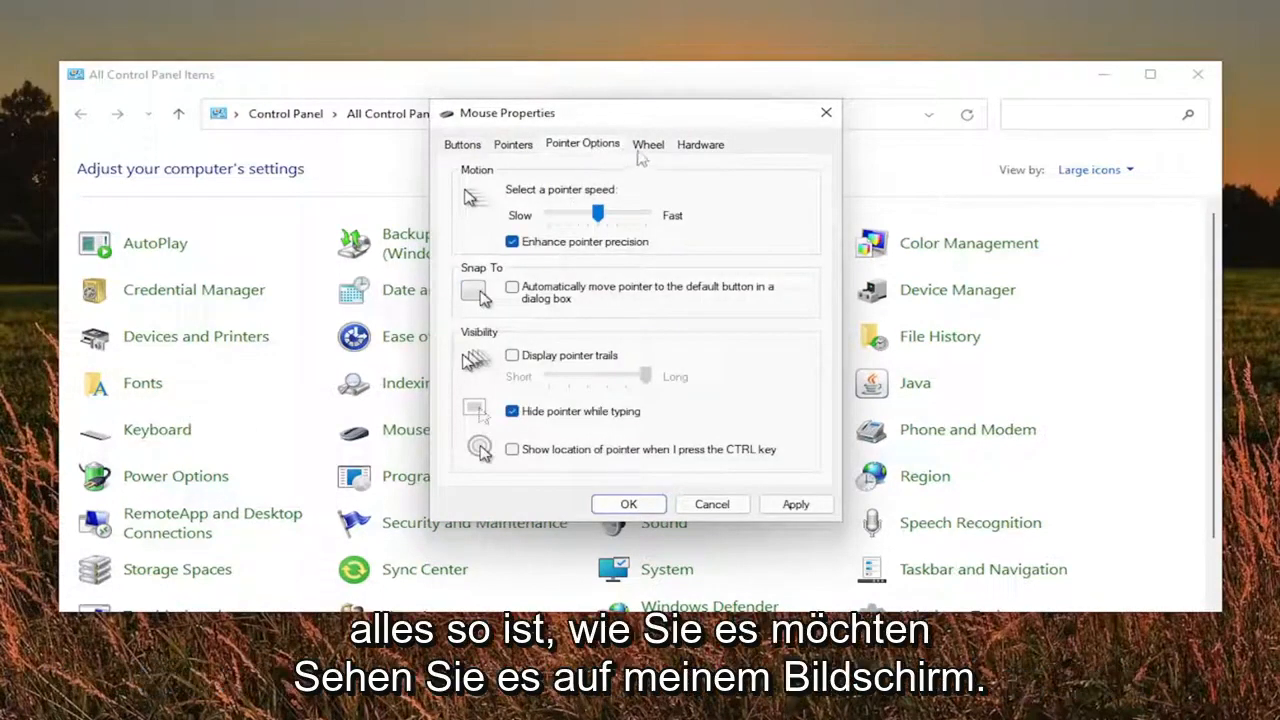
left_click(700, 144)
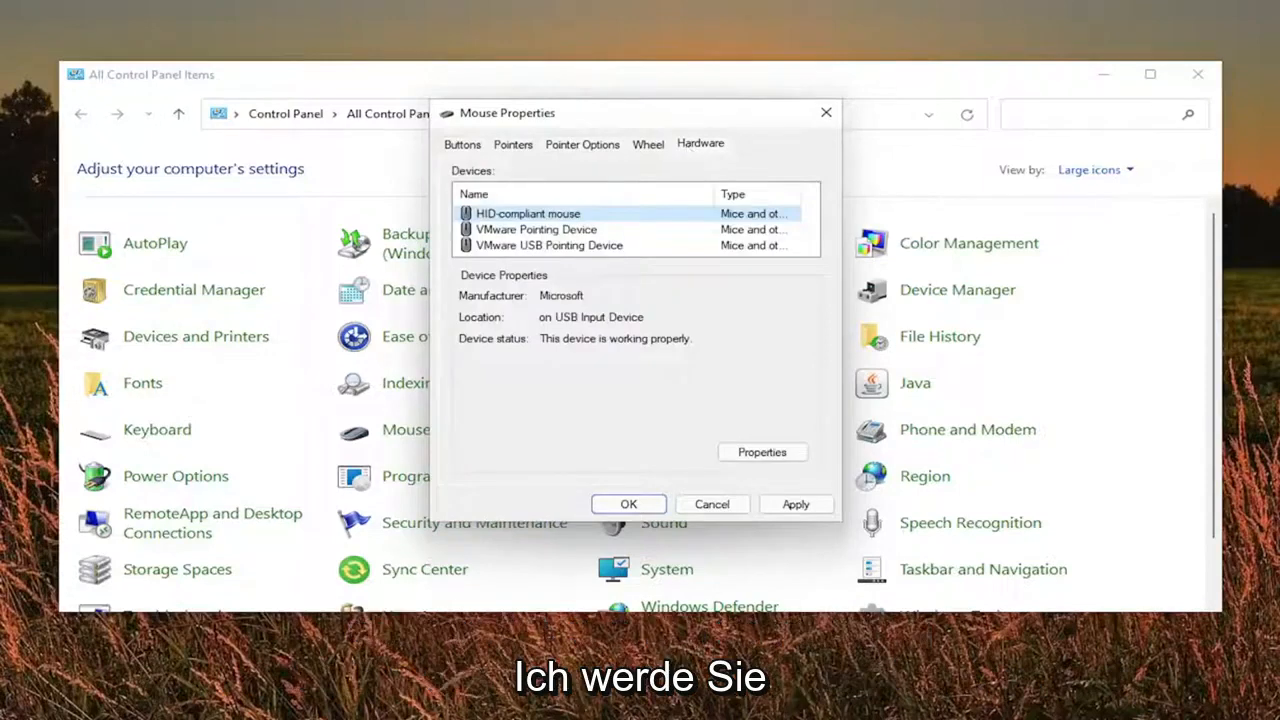
left_click(460, 144)
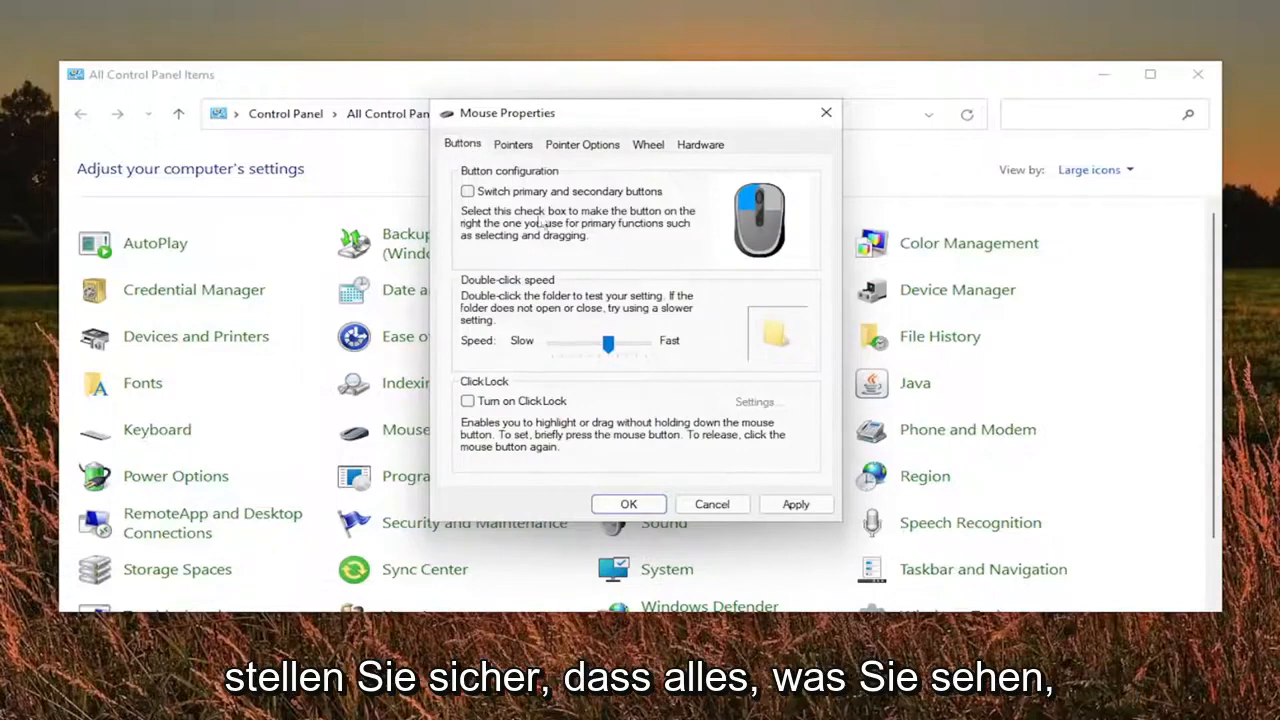
mouse_move(630, 472)
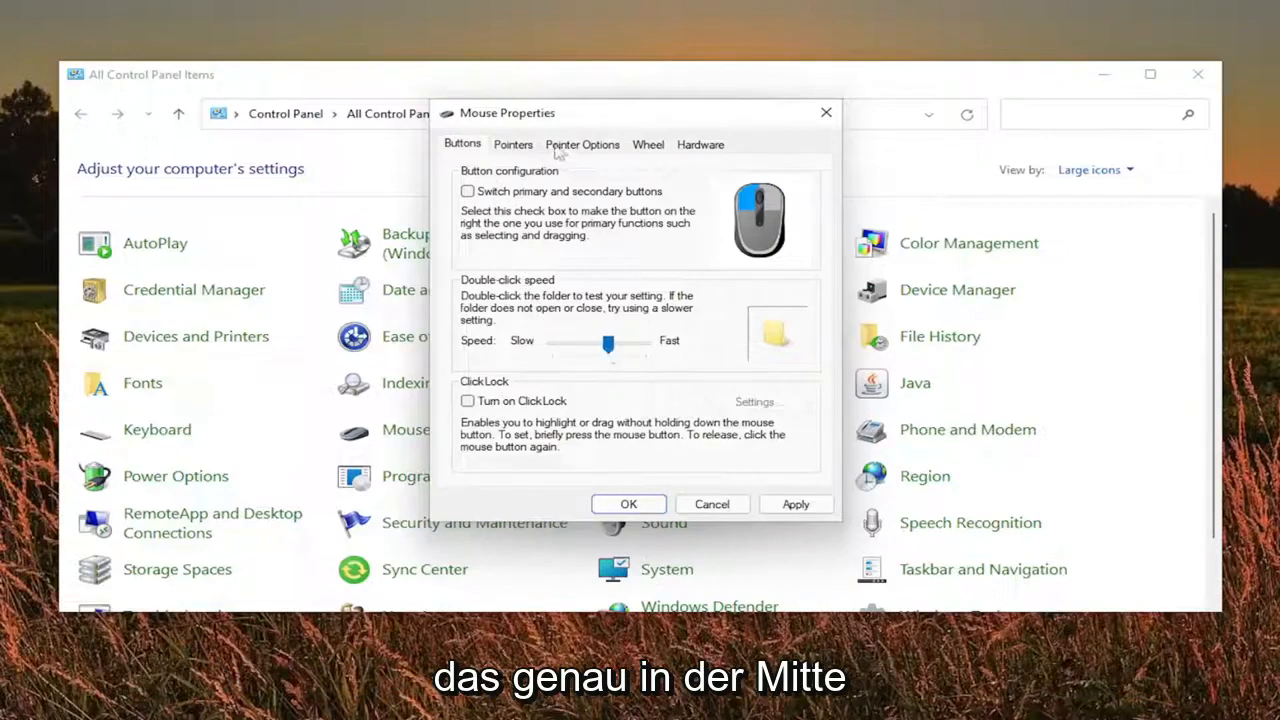
Review the Pointers, Pointer Options, Wheel and Hardware pages, then confirm with OK
left_click(512, 144)
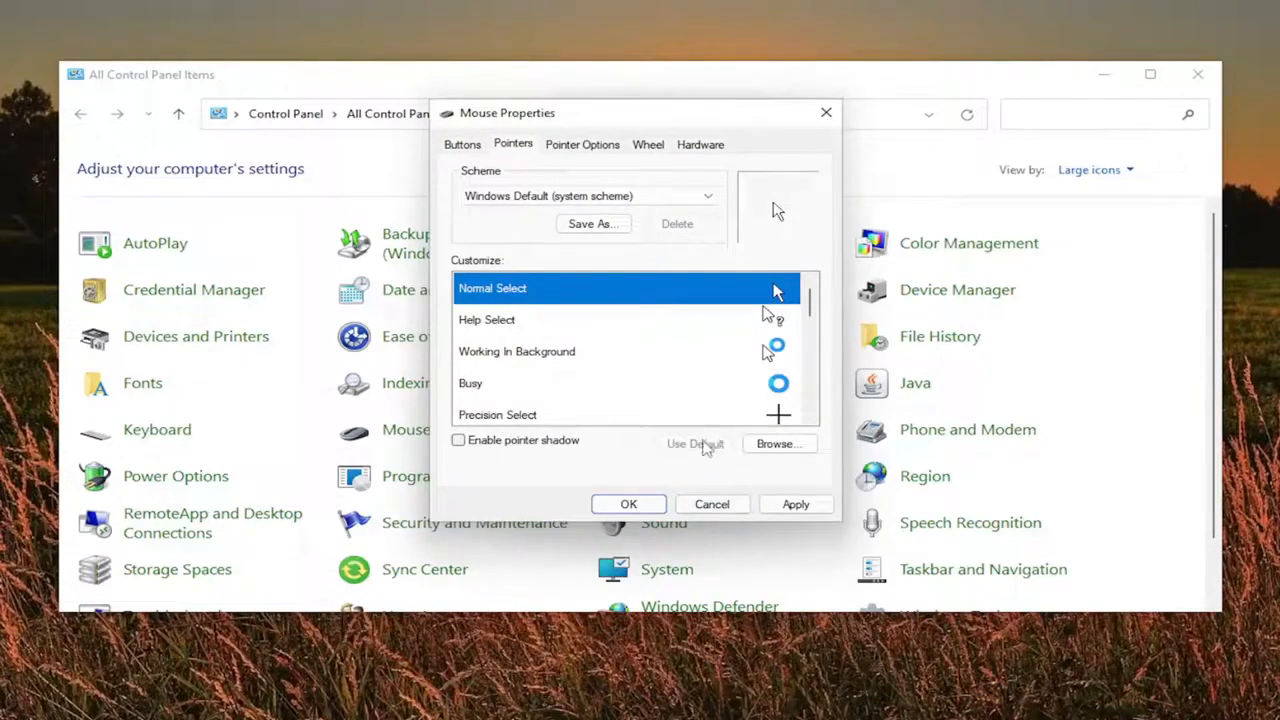
mouse_move(596, 166)
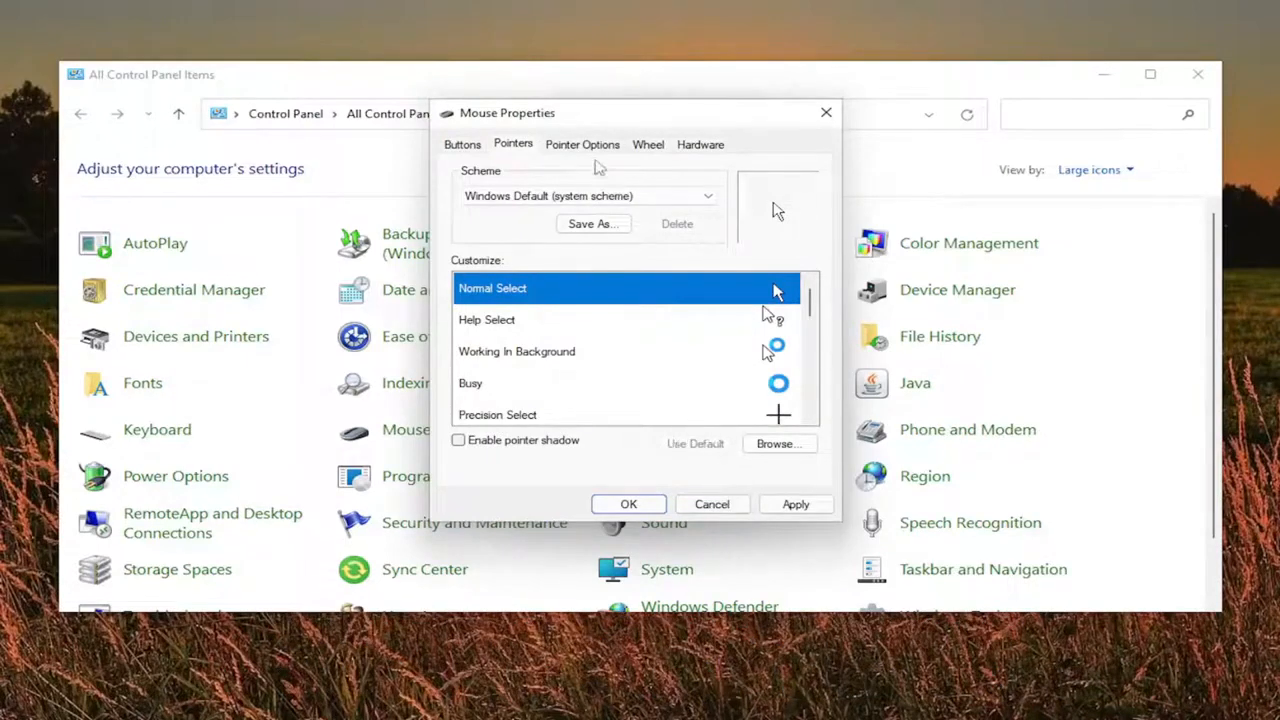
left_click(582, 144)
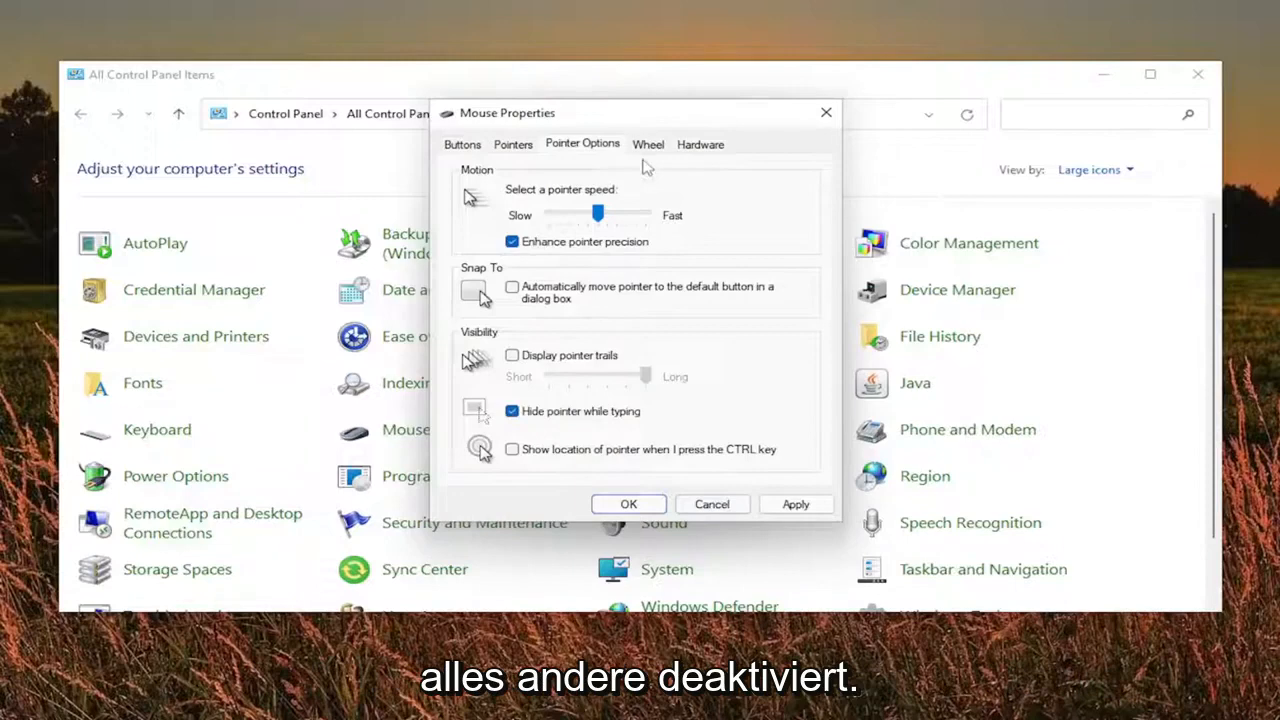
left_click(648, 144)
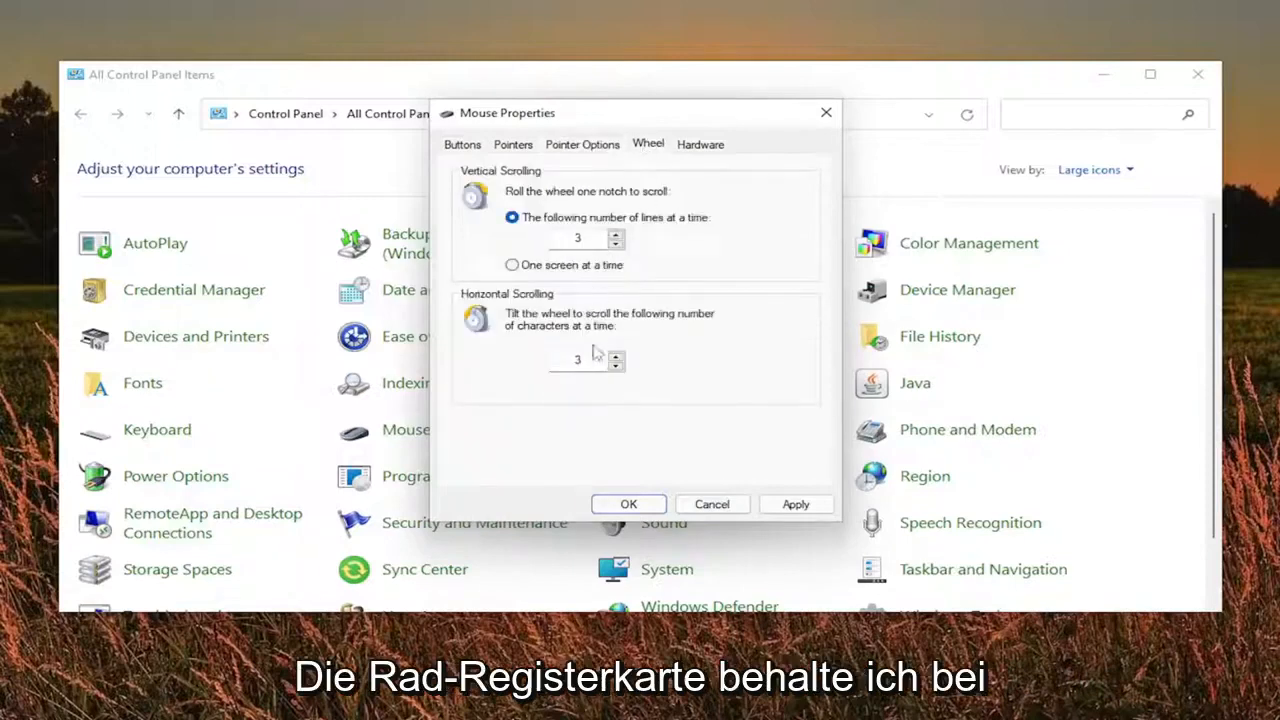
left_click(700, 144)
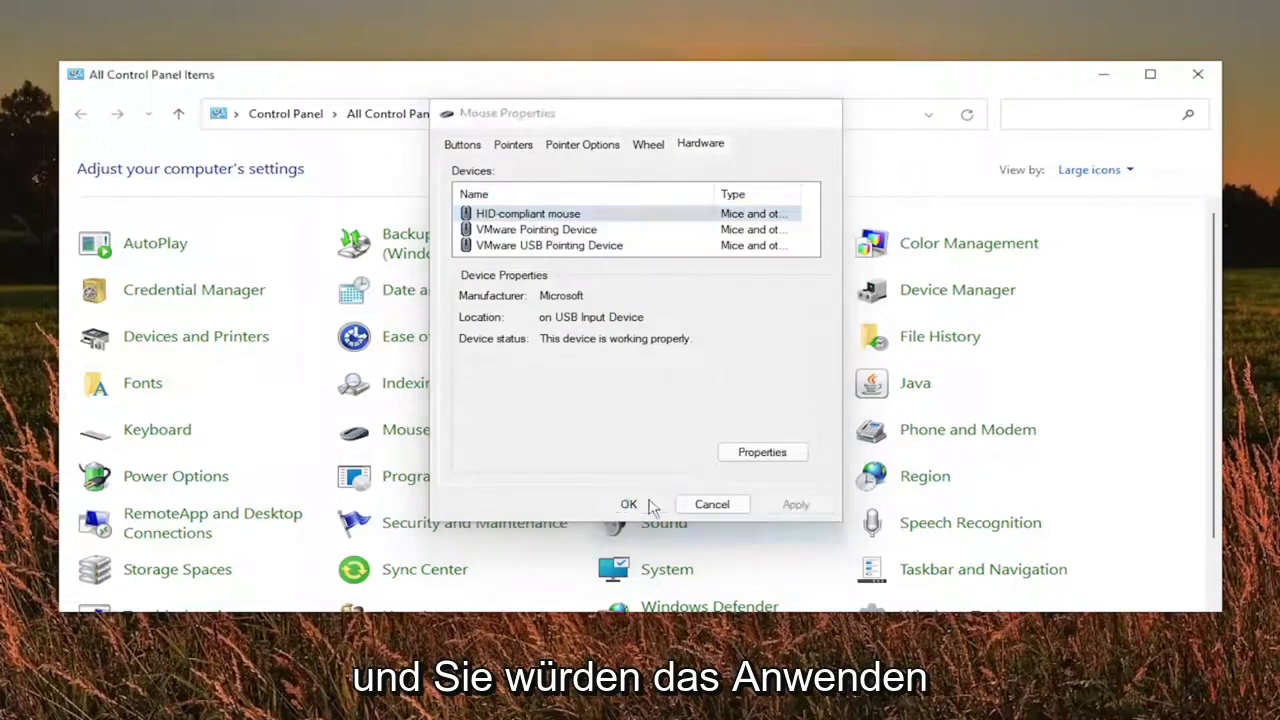
left_click(628, 504)
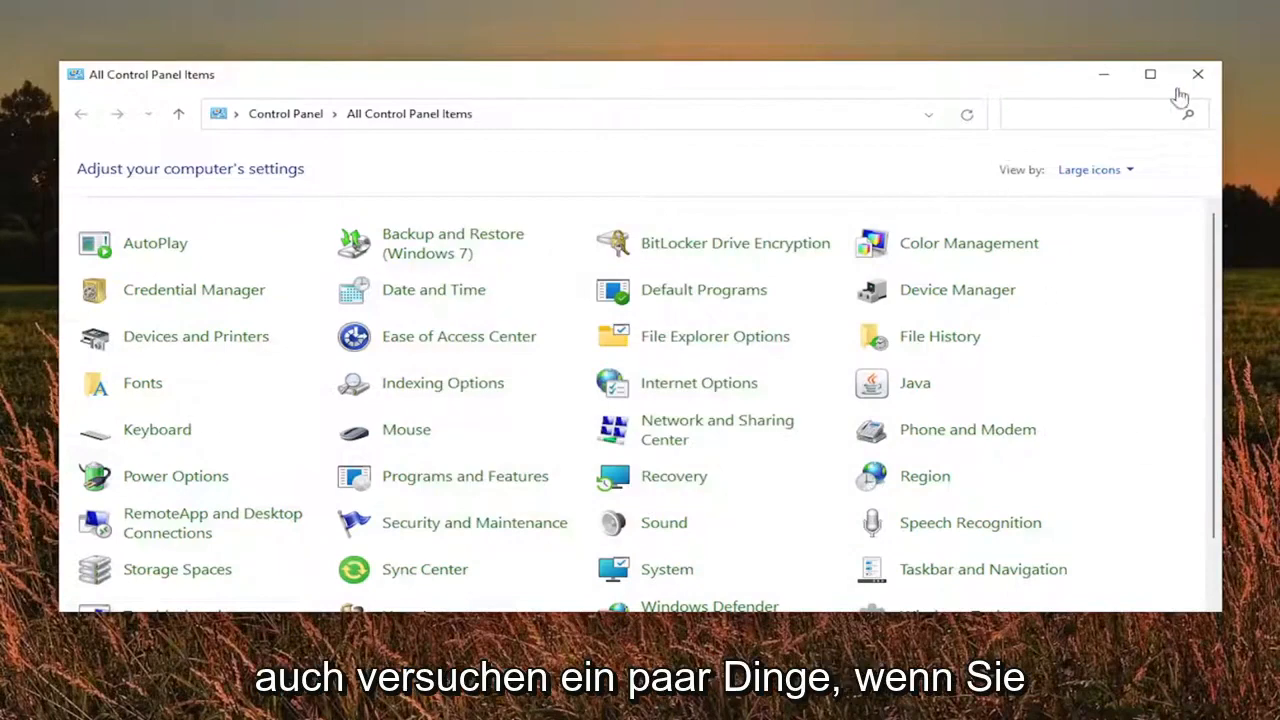
Close Control Panel, search 'cmd' and run Command Prompt as administrator, approving UAC
left_click(504, 700)
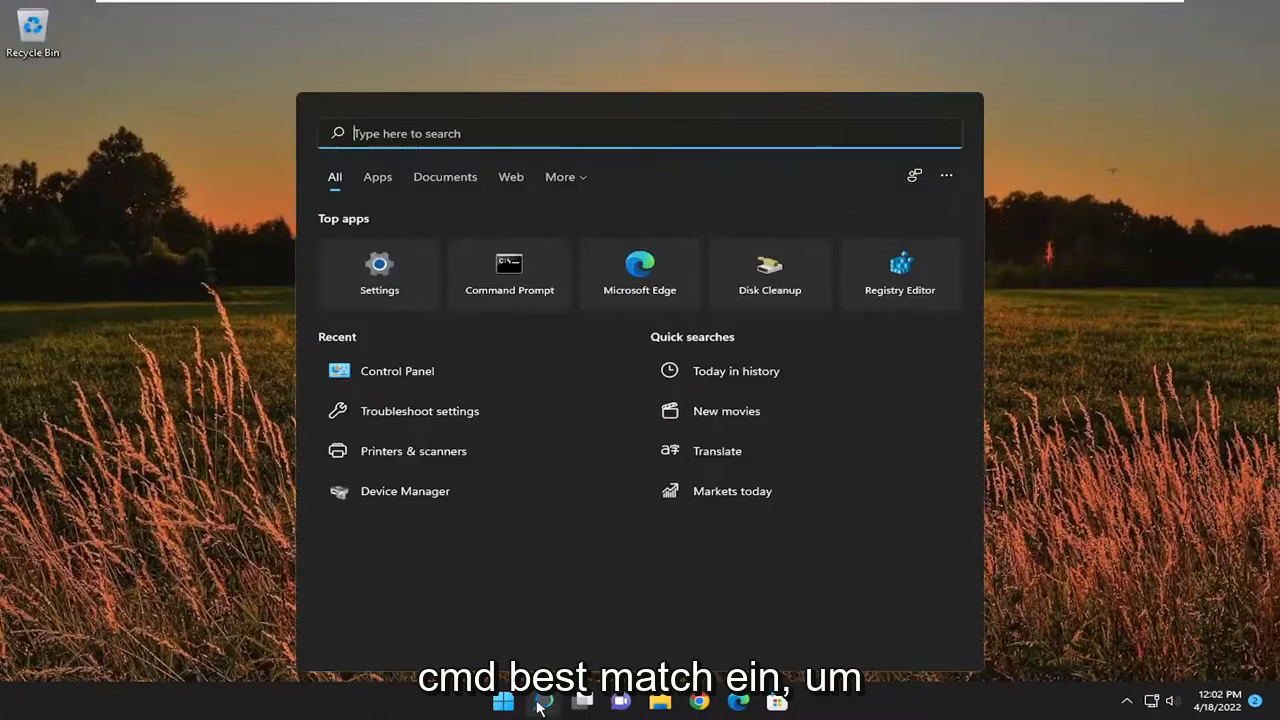
type("cmd")
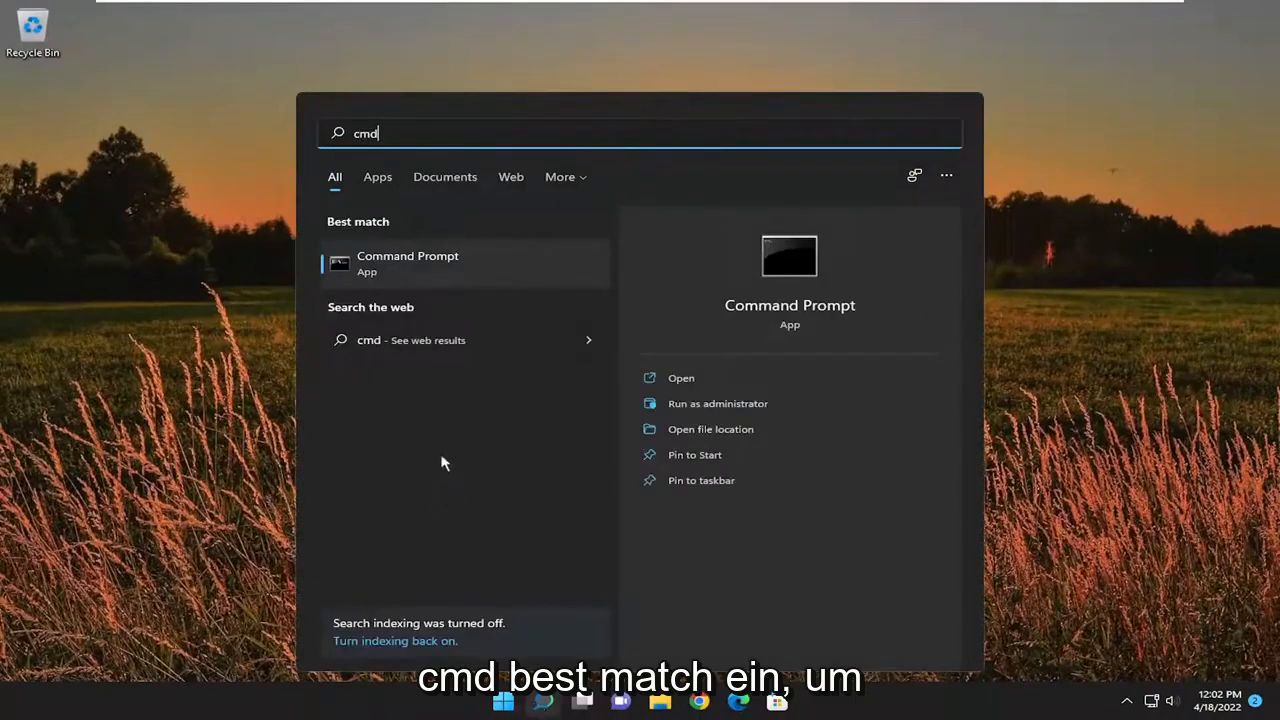
mouse_move(412, 264)
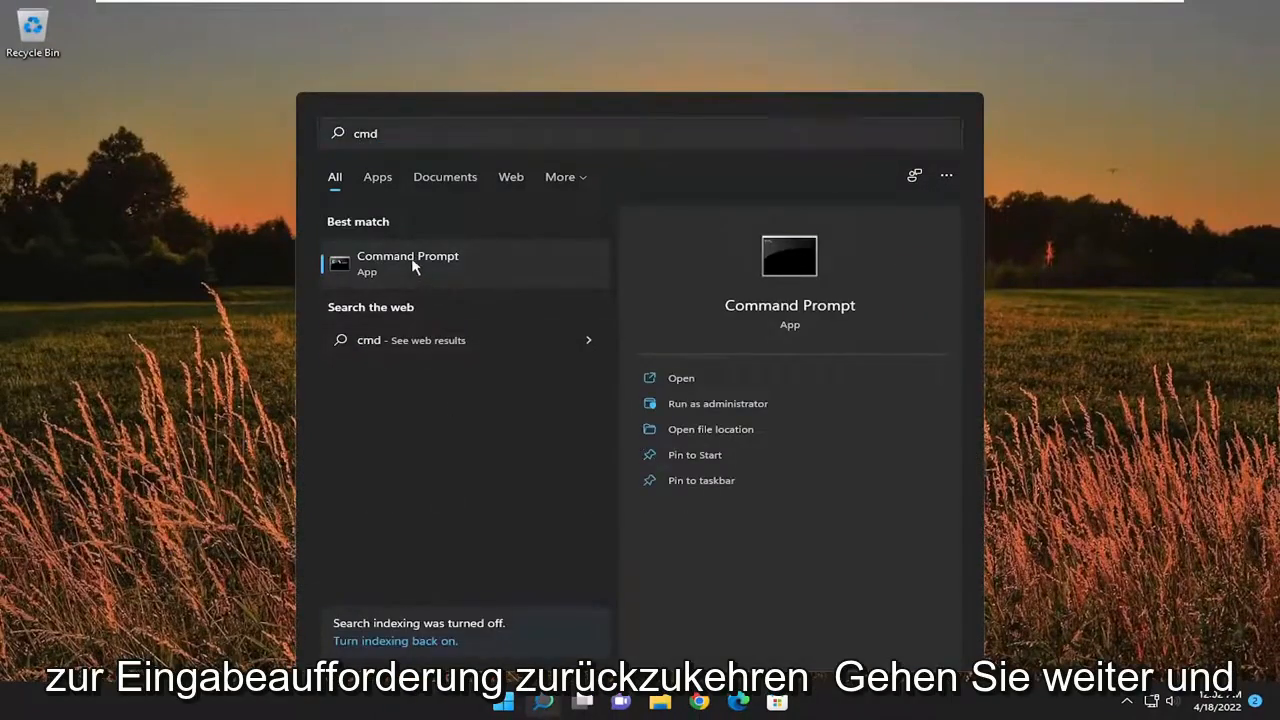
right_click(408, 264)
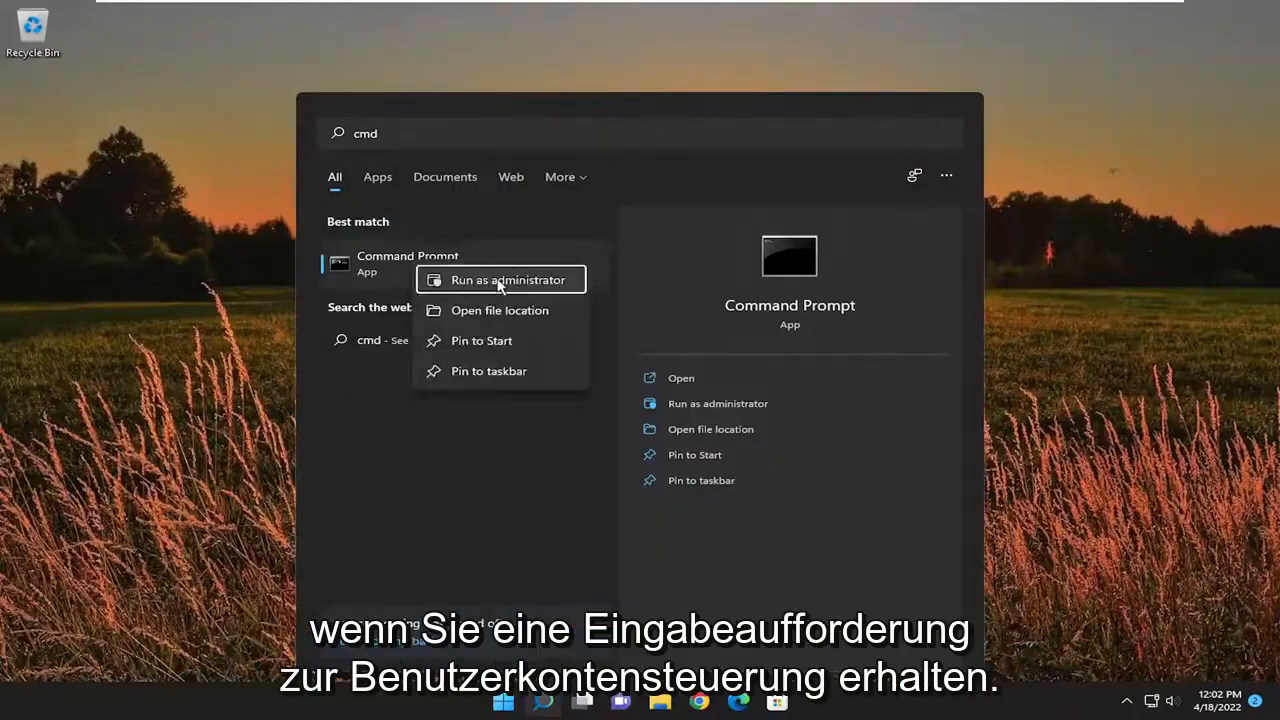
left_click(508, 280)
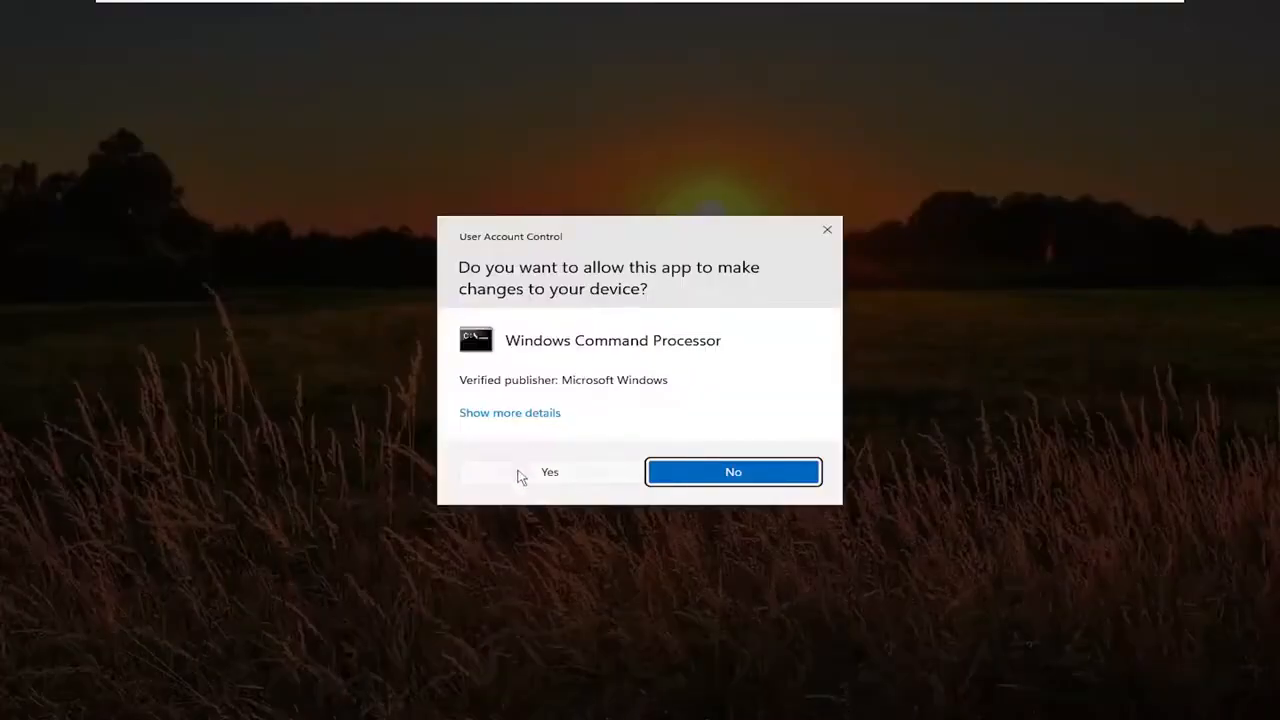
left_click(512, 472)
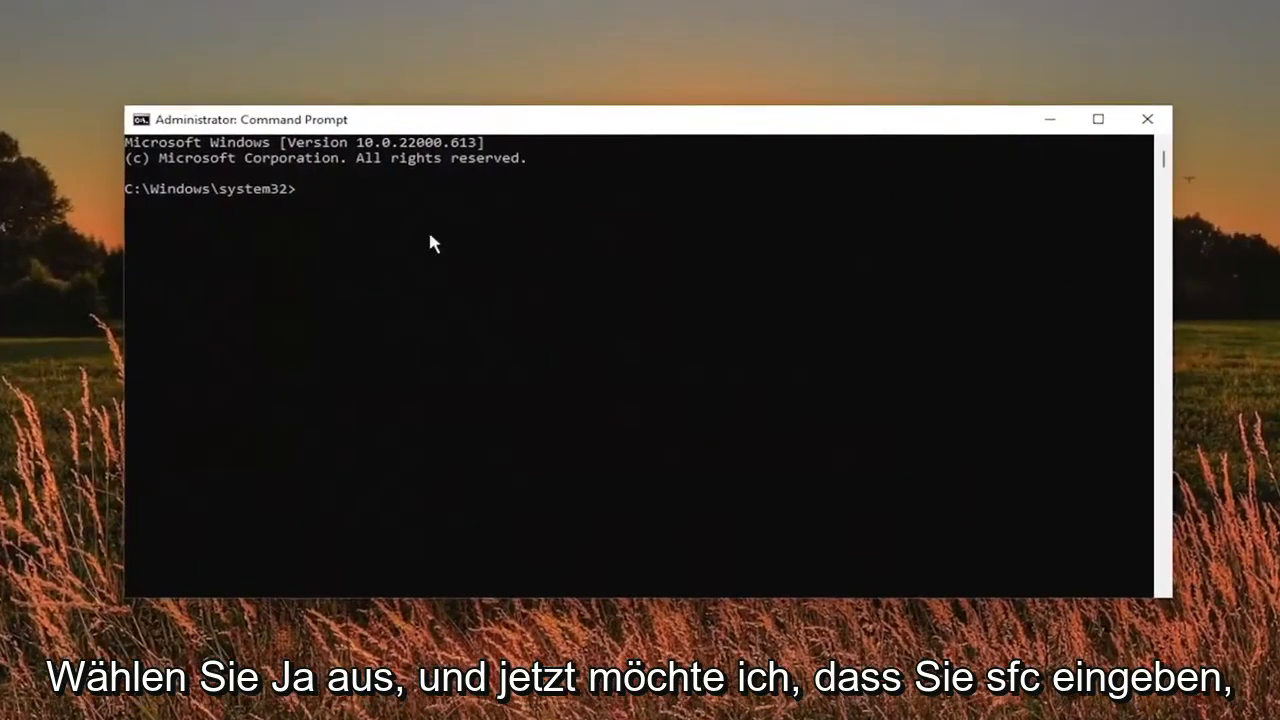
Run 'sfc /scannow' and let the system file check complete
type("sfc")
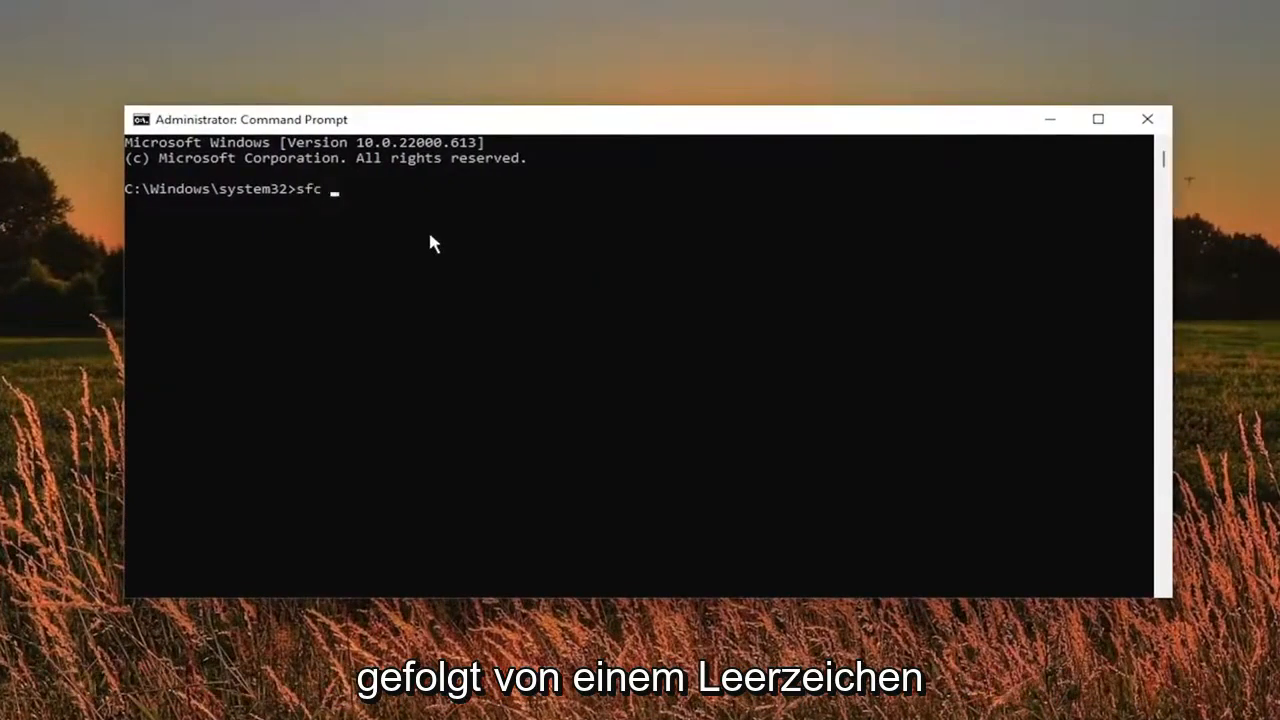
type("/scannow")
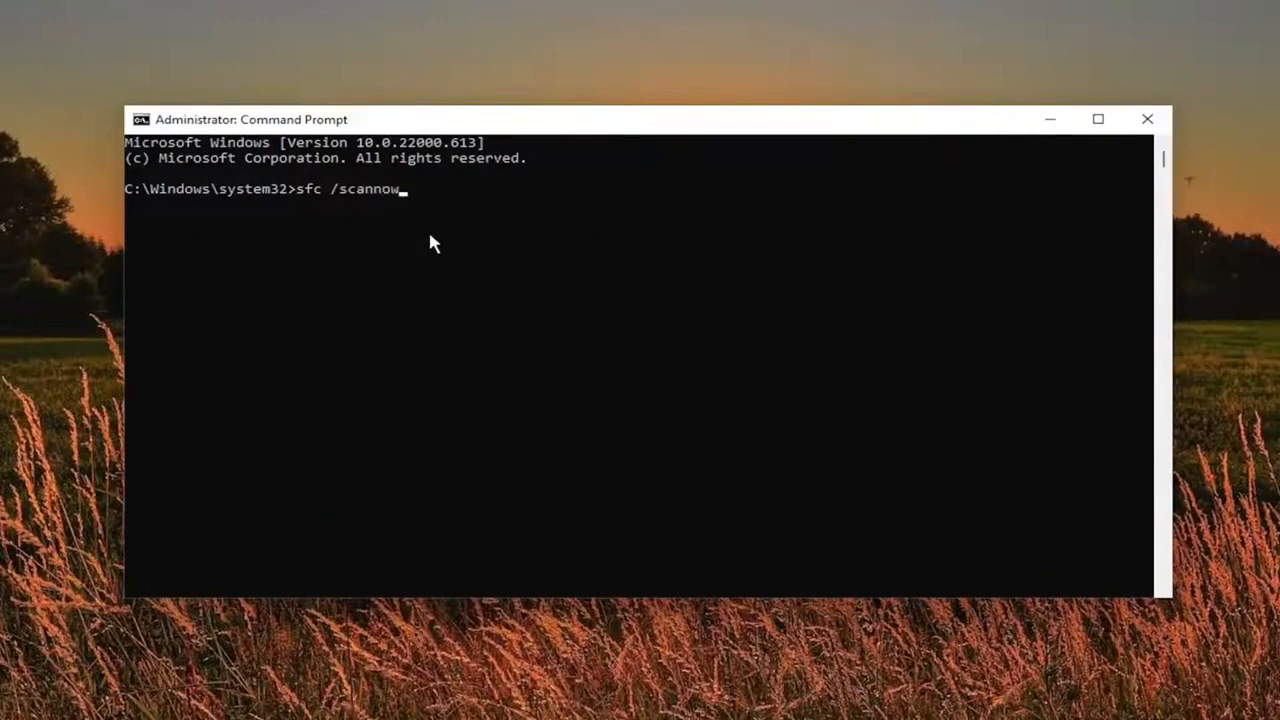
mouse_move(340, 204)
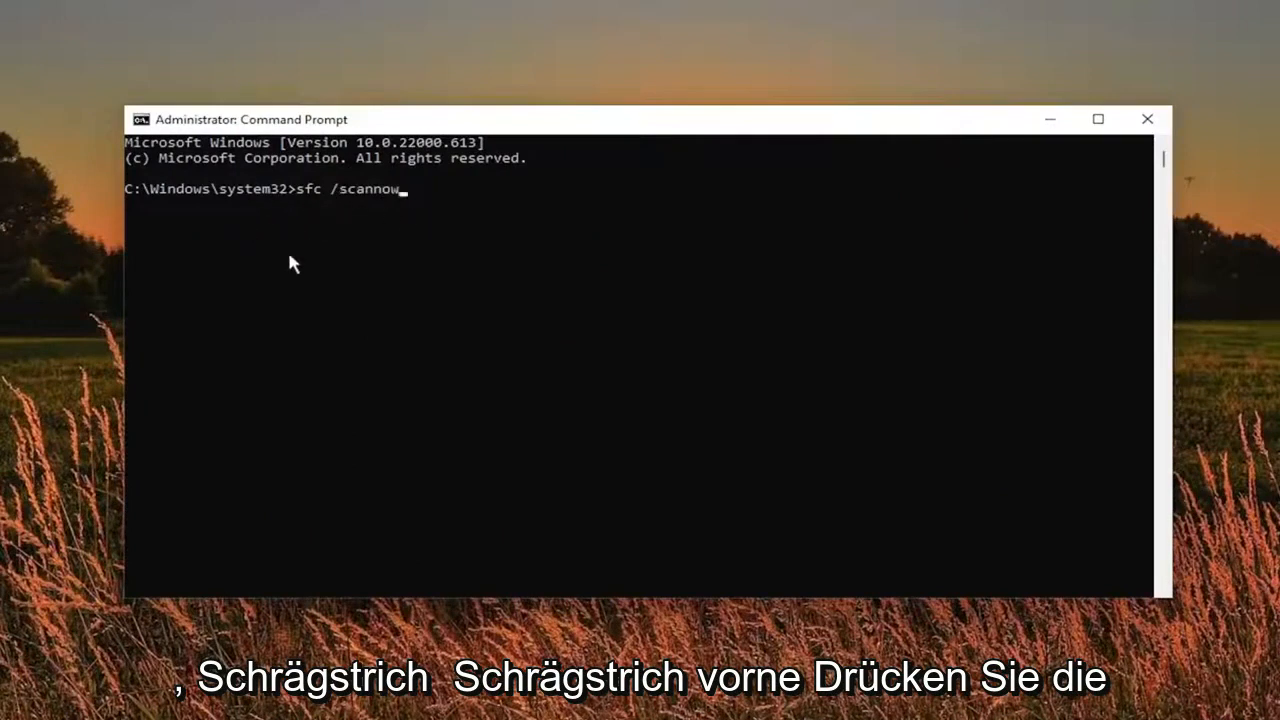
key("Enter")
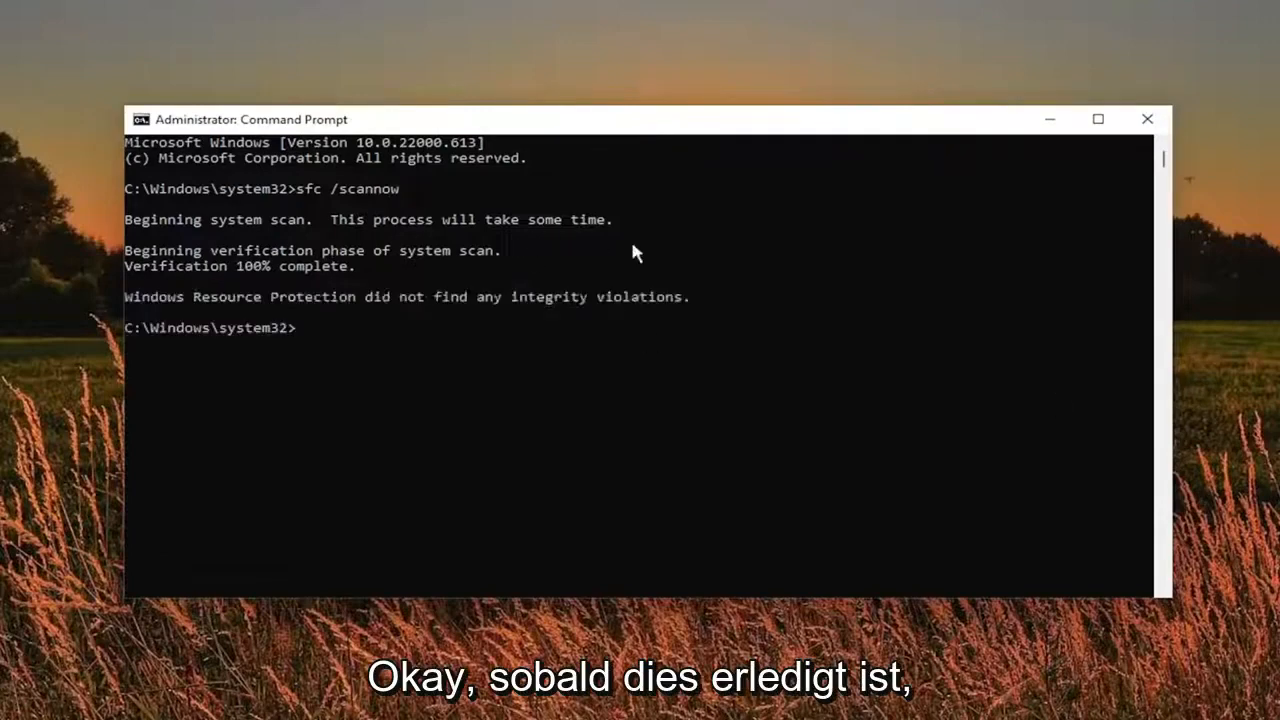
Search 'cmd' and run a fresh Command Prompt as administrator, approving UAC
left_click(1148, 120)
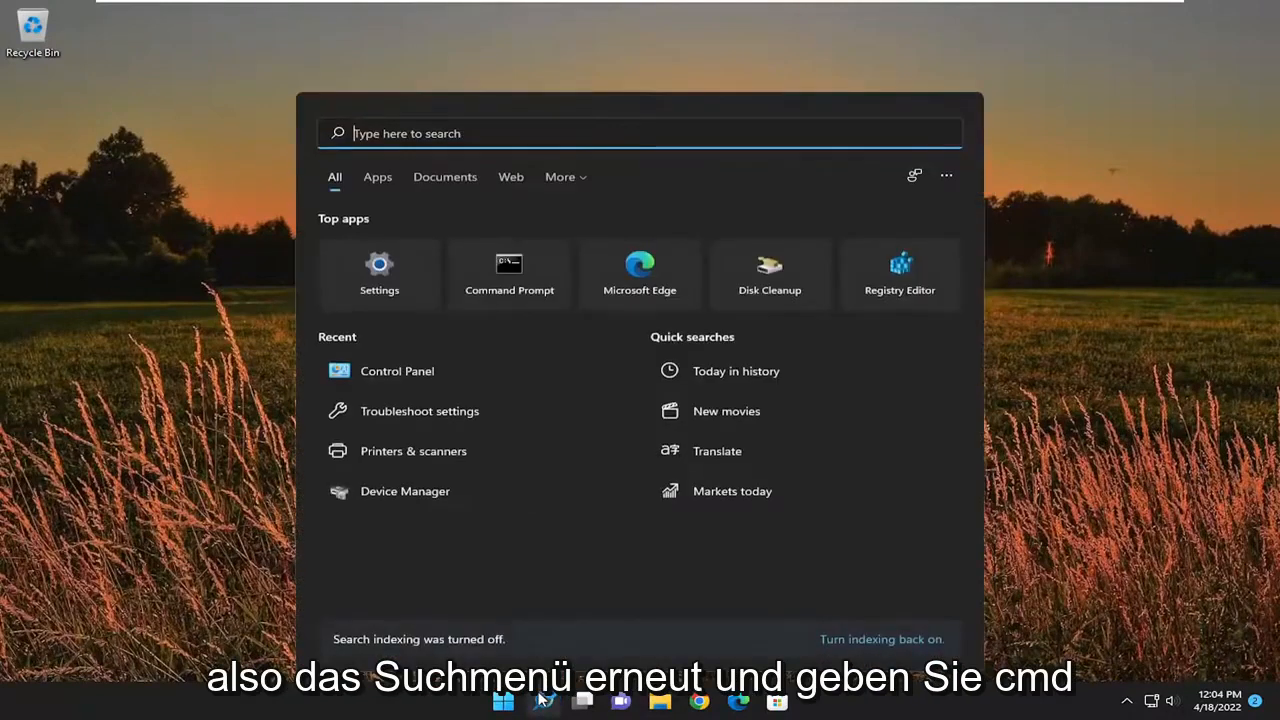
type("cmd")
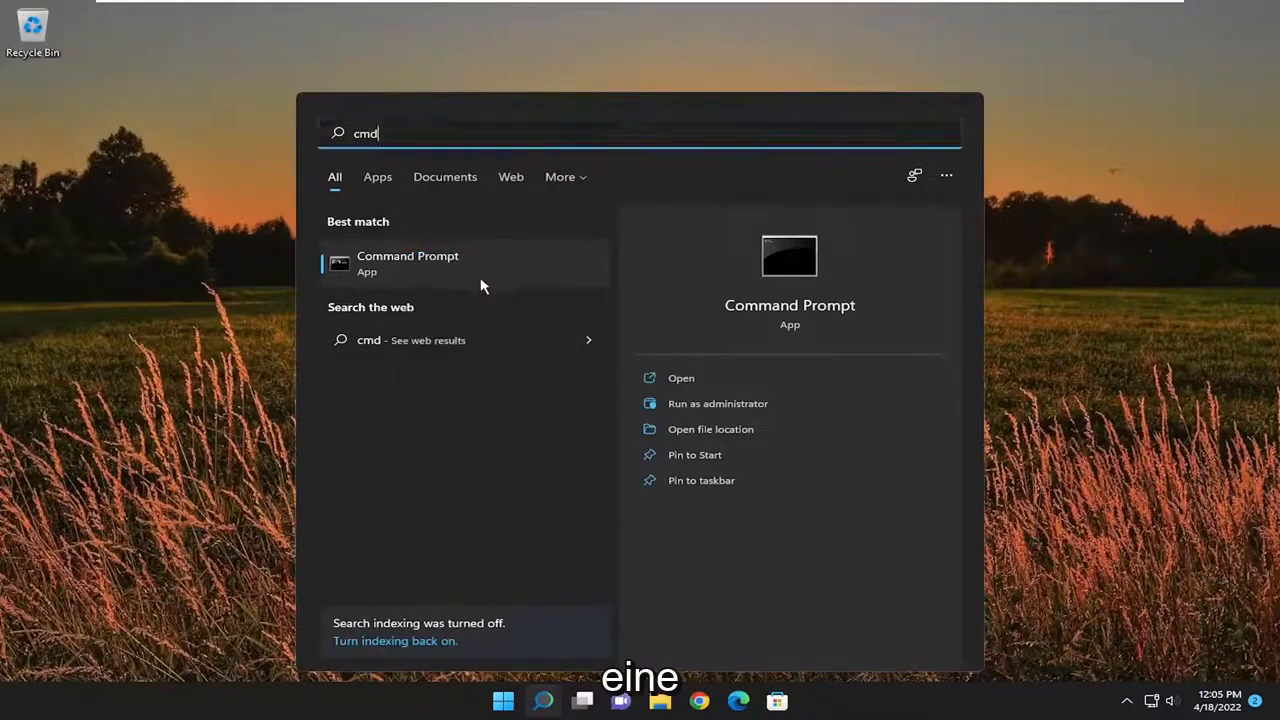
left_click(716, 404)
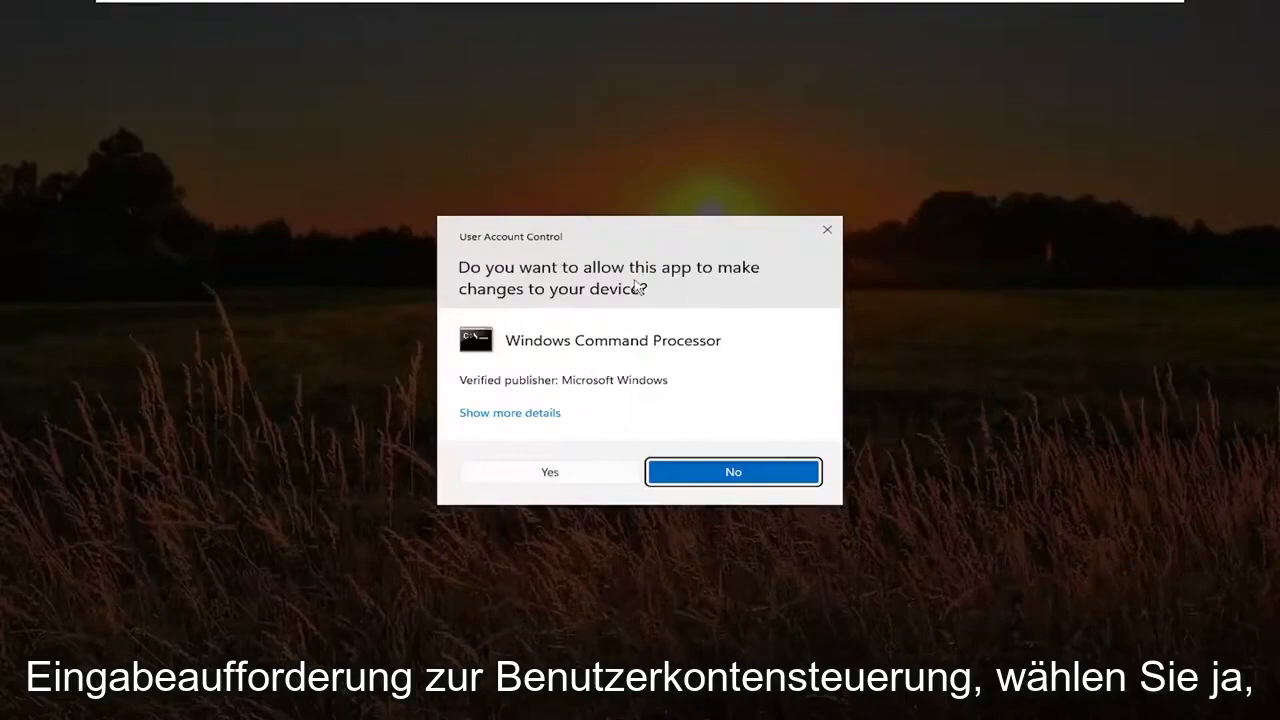
left_click(548, 472)
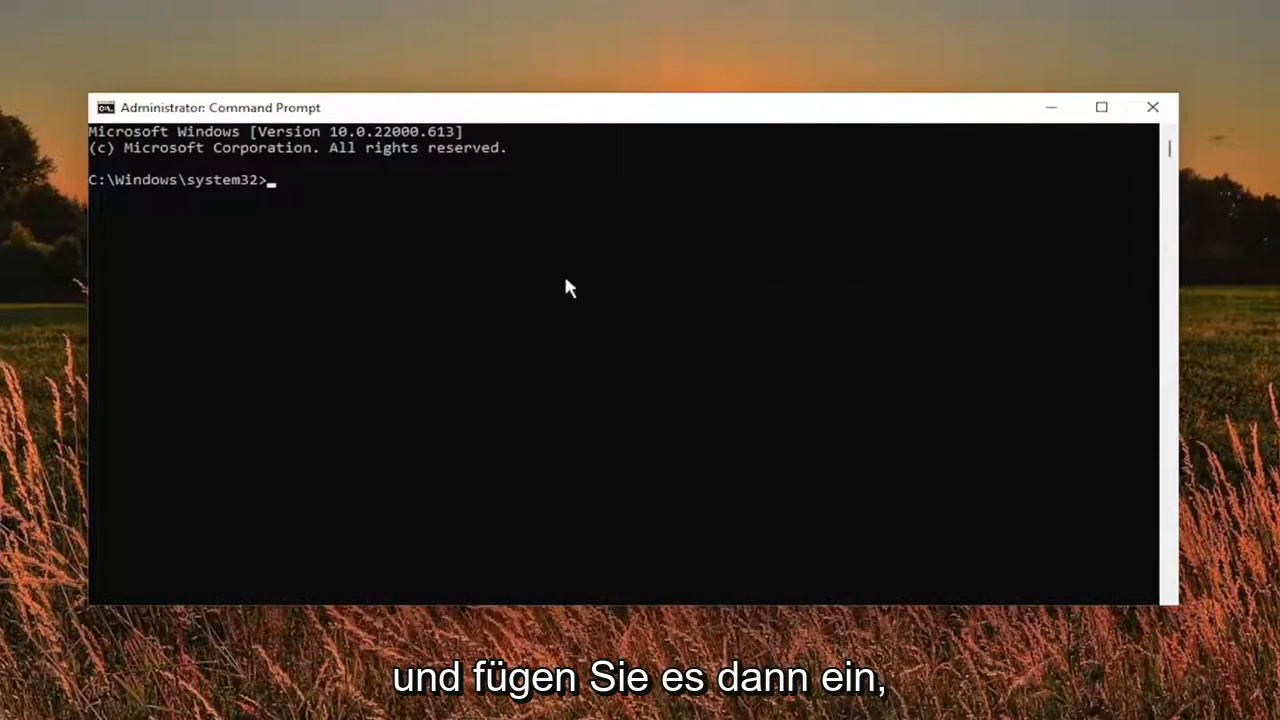
mouse_move(622, 116)
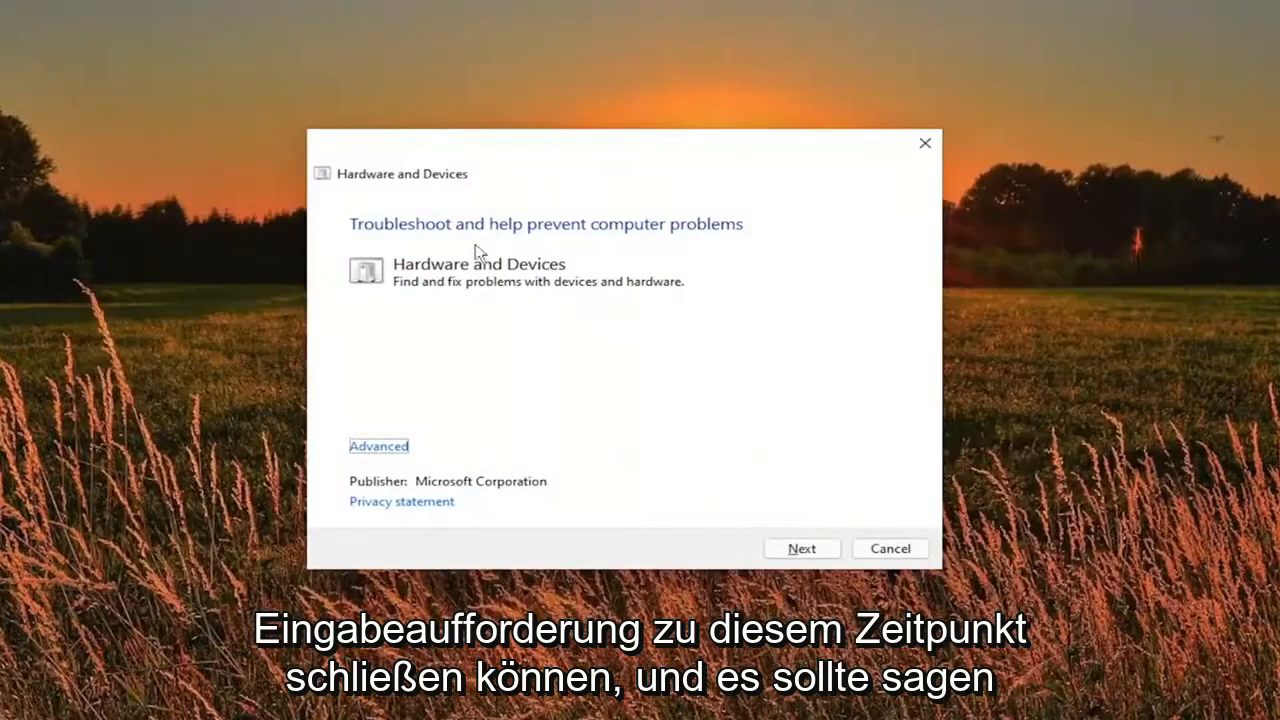
mouse_move(620, 244)
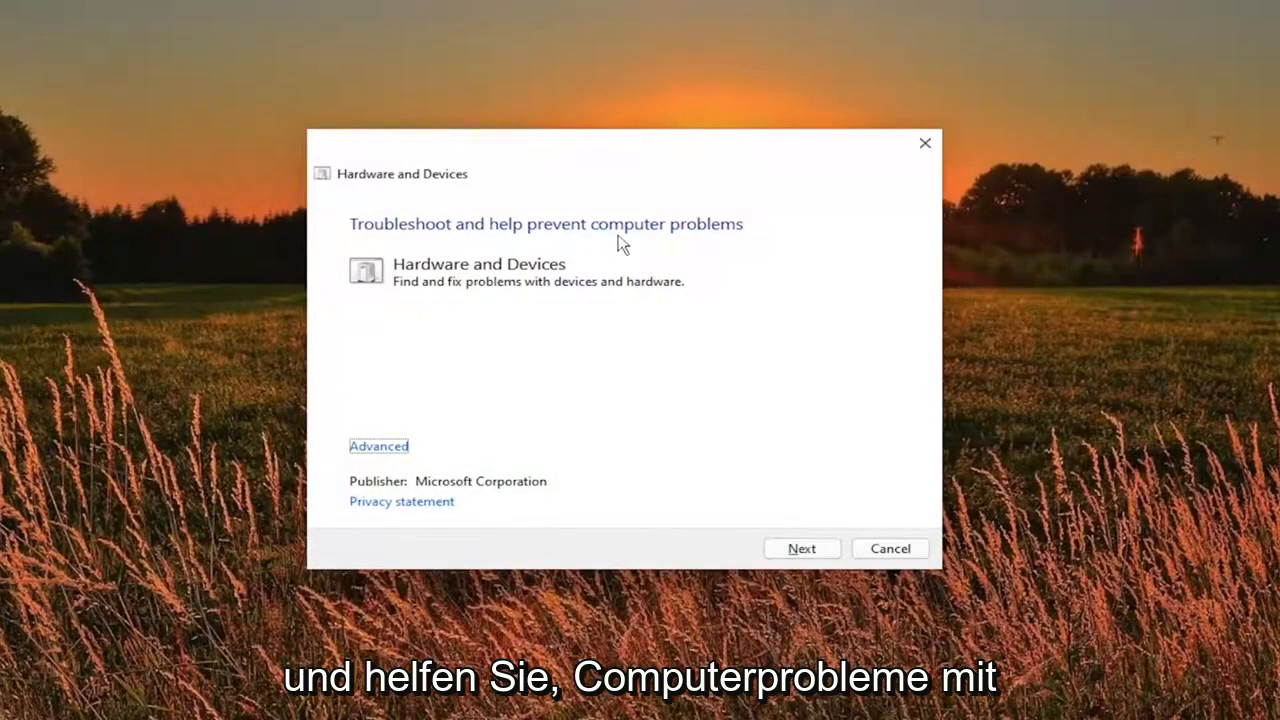
mouse_move(544, 296)
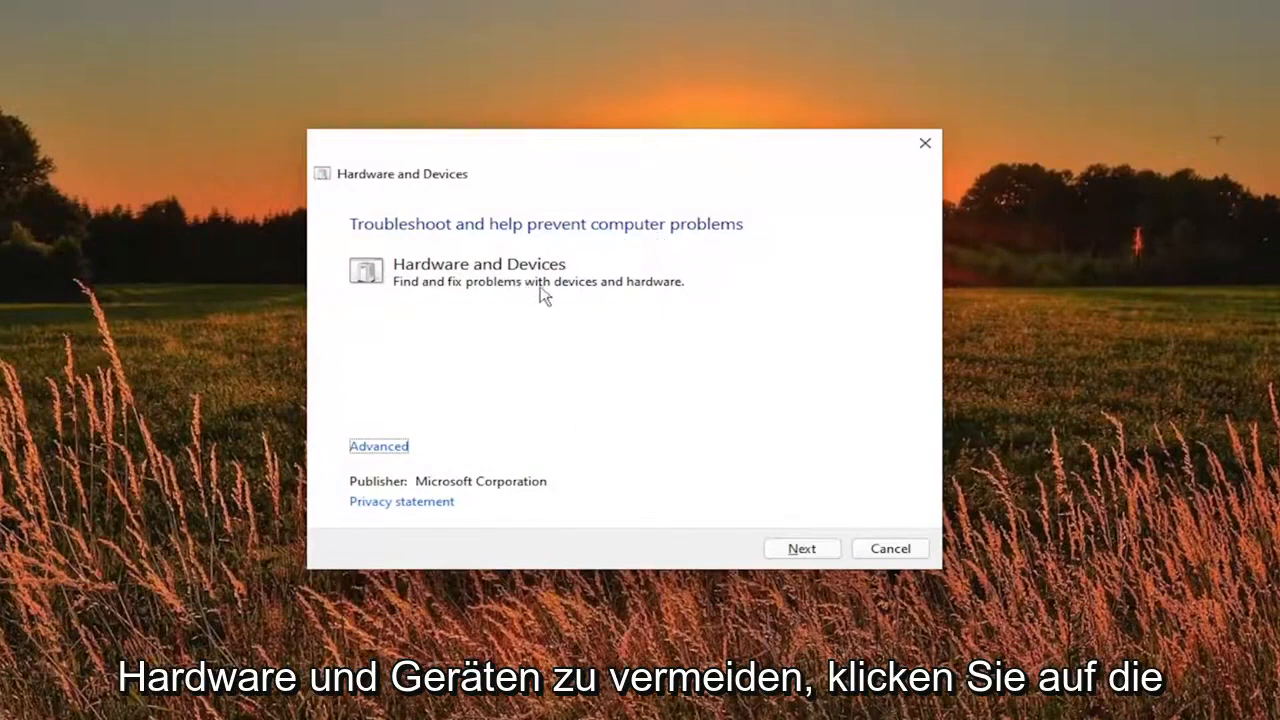
Keep 'Apply repairs automatically' checked in Advanced and start the hardware scan with Next
left_click(378, 444)
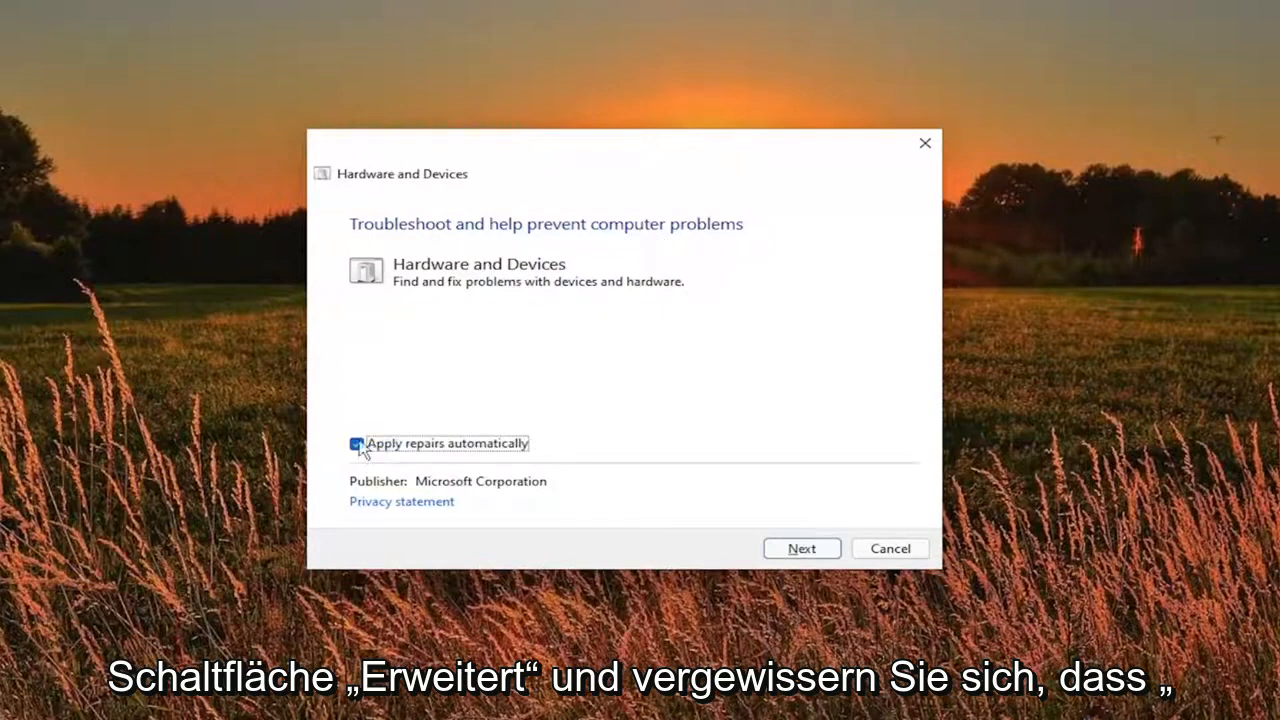
left_click(356, 444)
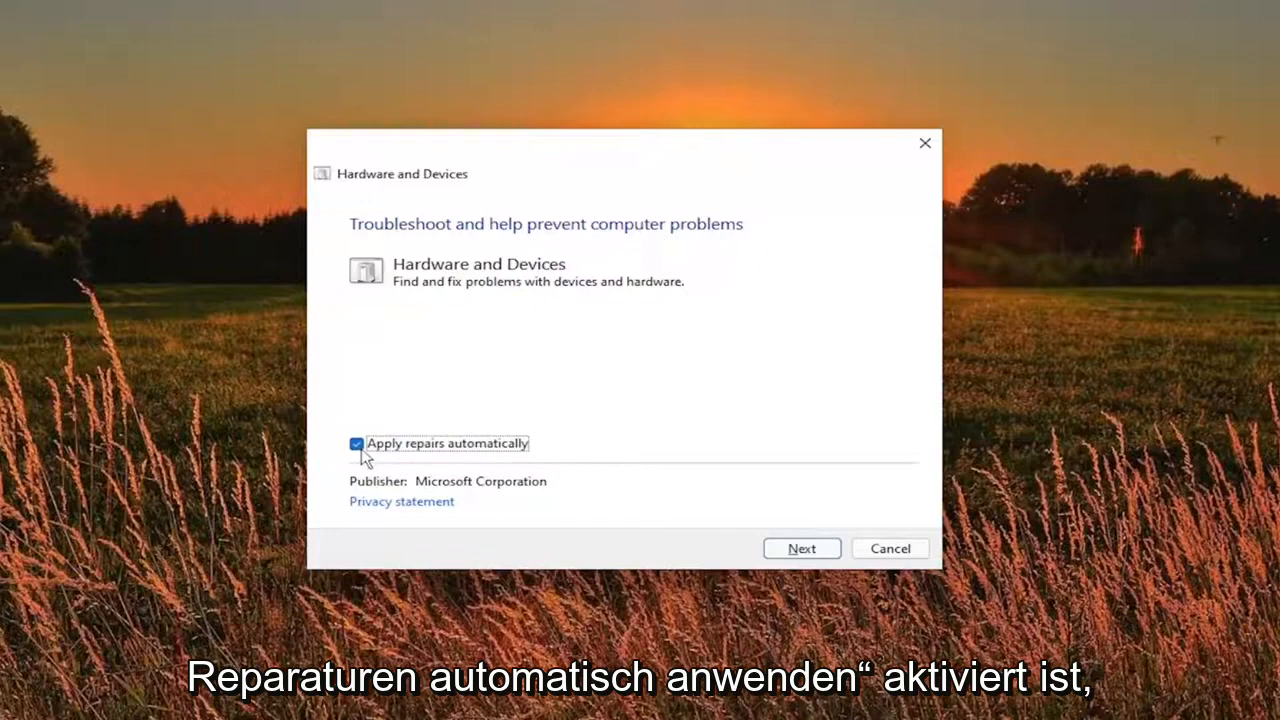
left_click(800, 548)
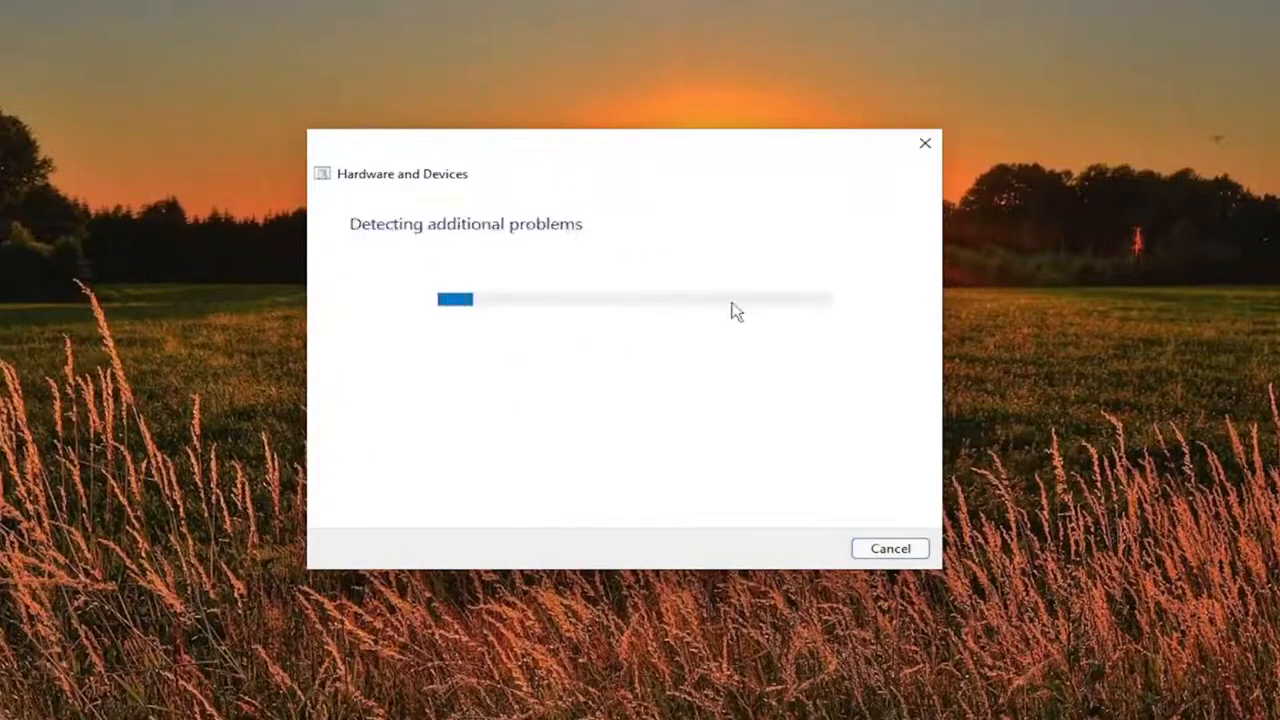
mouse_move(650, 352)
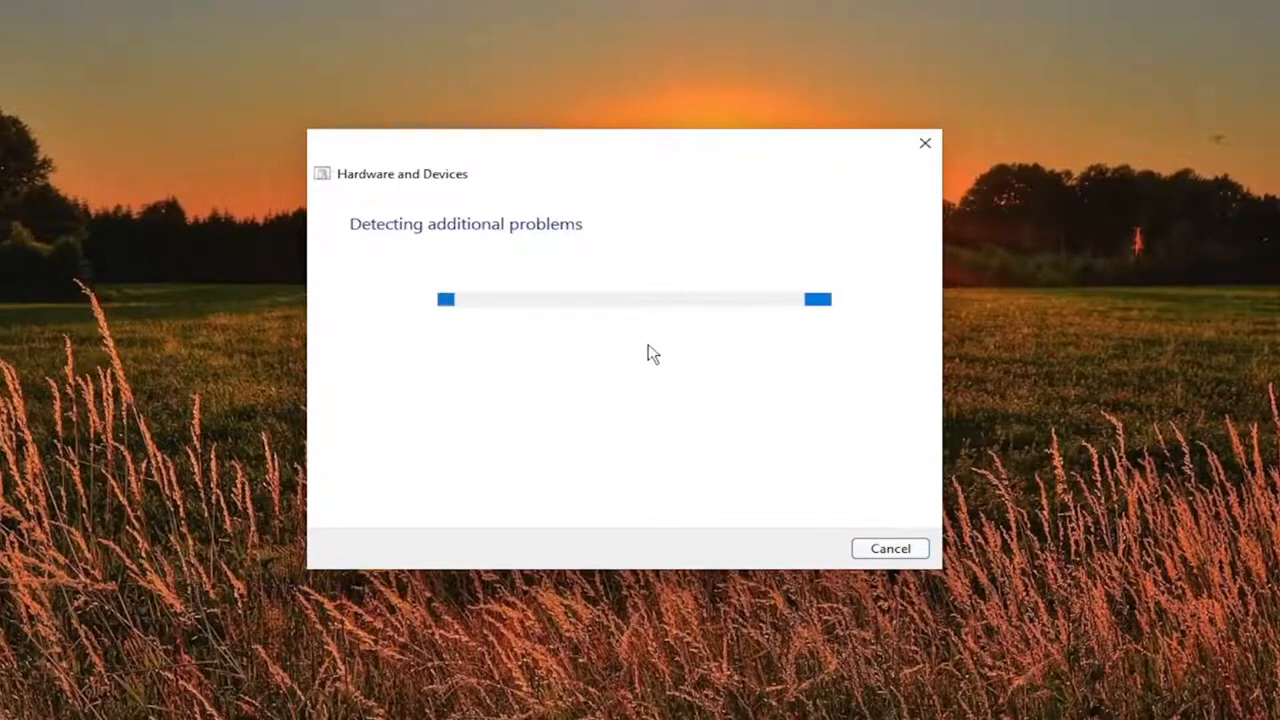
mouse_move(658, 364)
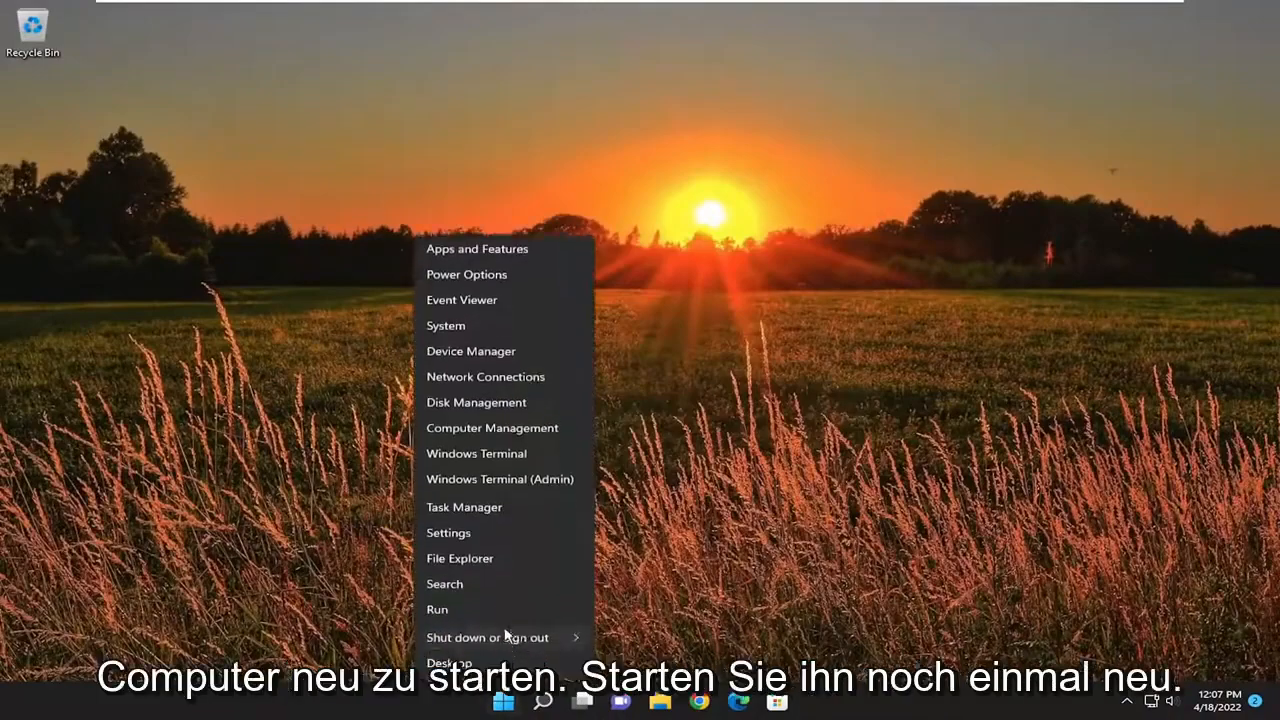
Restart the computer from the Start power menu
left_click(488, 636)
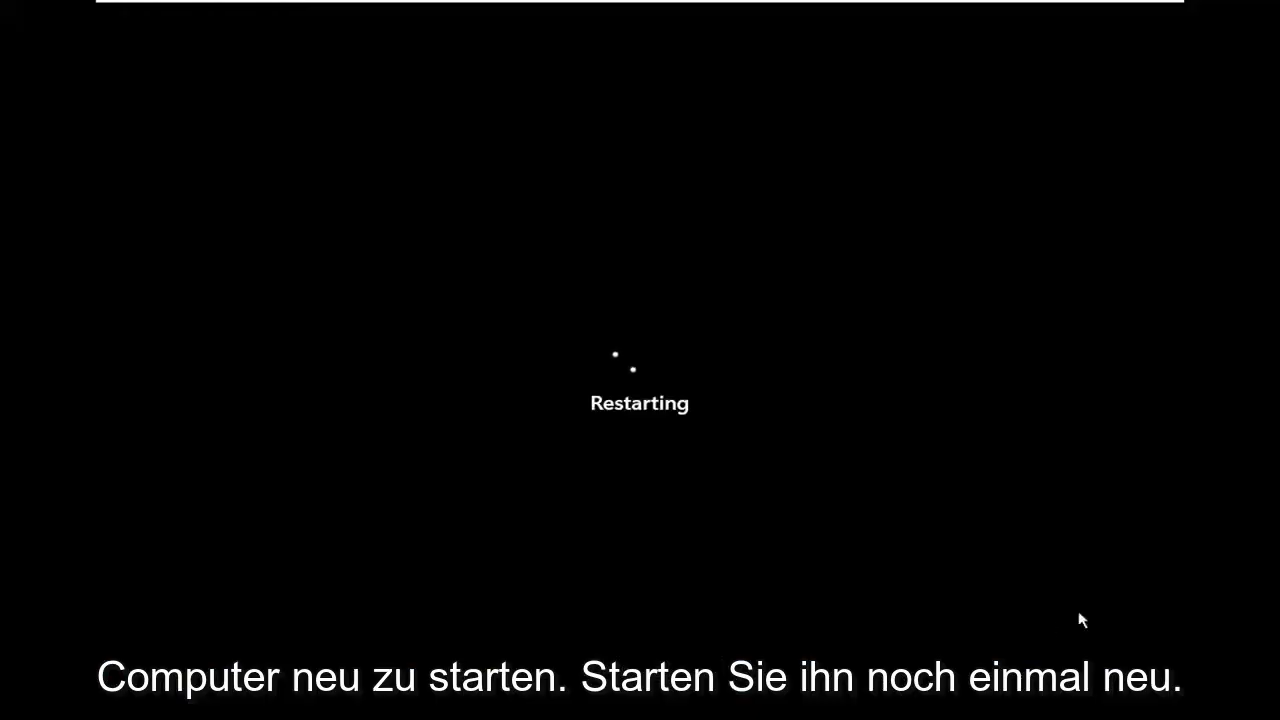